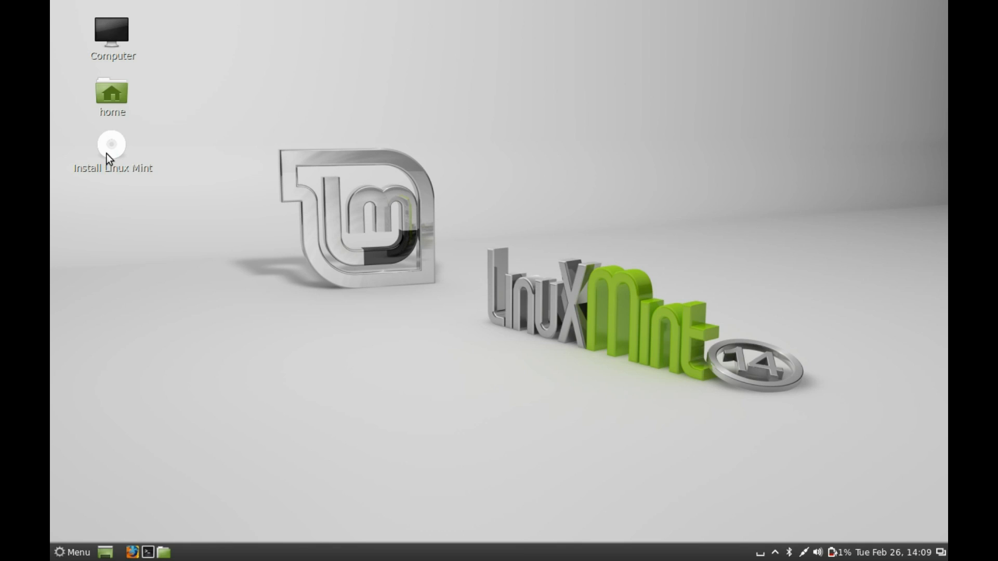
Launch the Install Linux Mint shortcut from the desktop, reaching the English Welcome page.
left_click(111, 143)
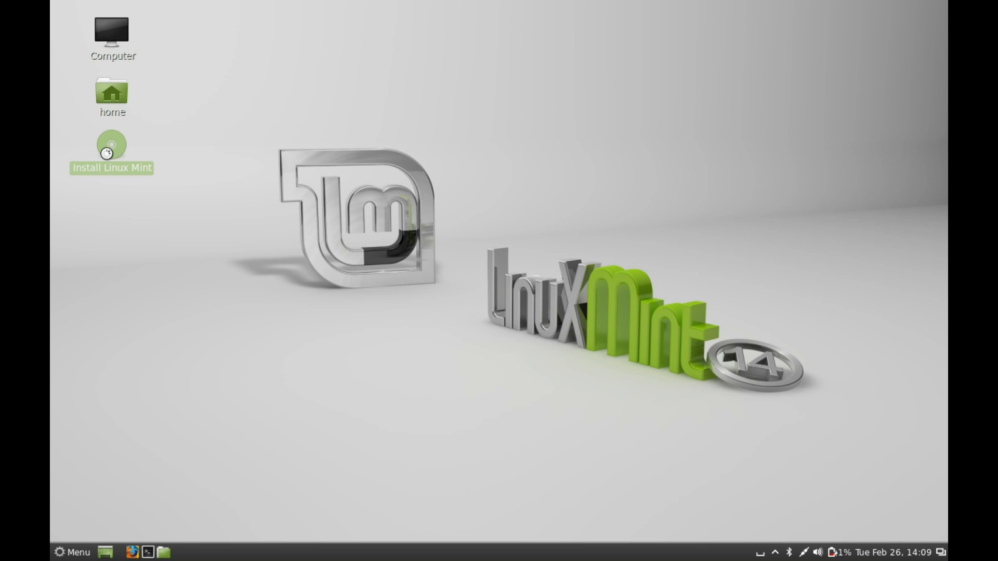
mouse_move(109, 158)
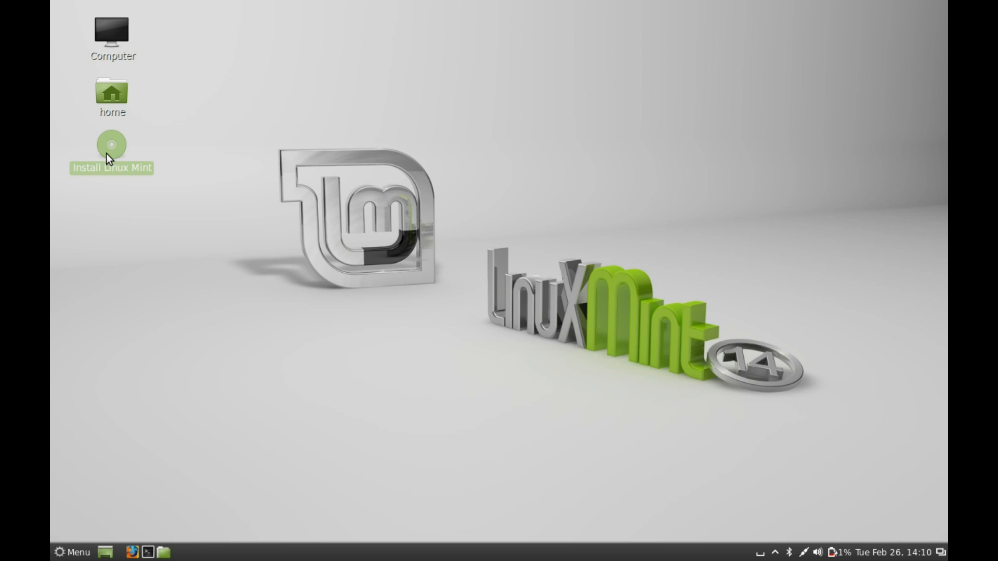
double_click(111, 143)
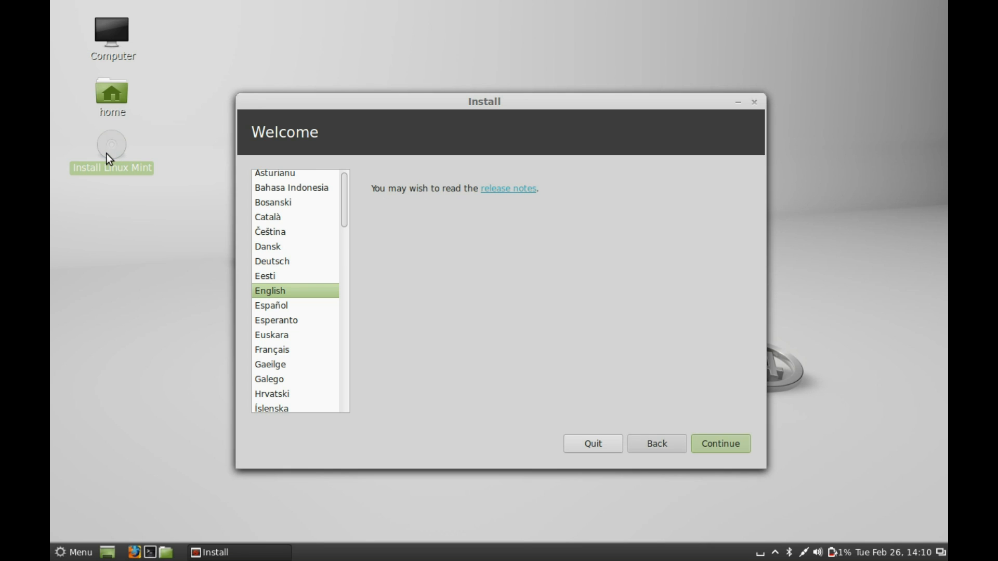
mouse_move(310, 120)
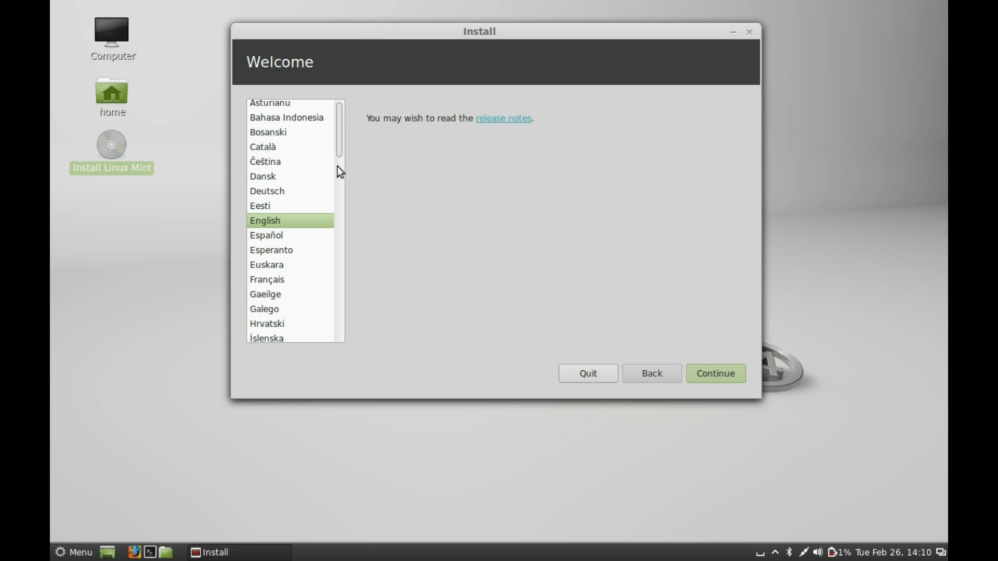
mouse_move(708, 355)
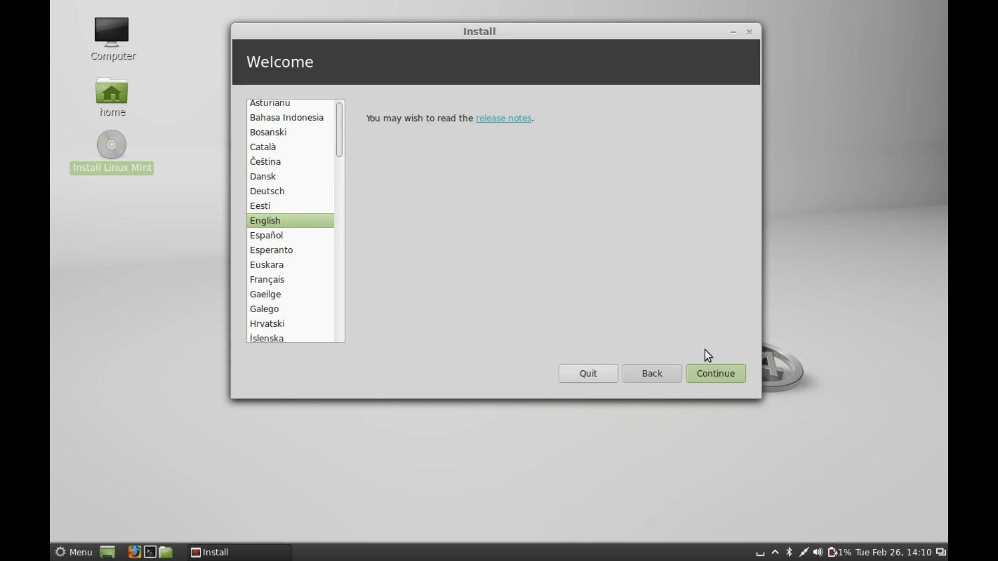
mouse_move(318, 227)
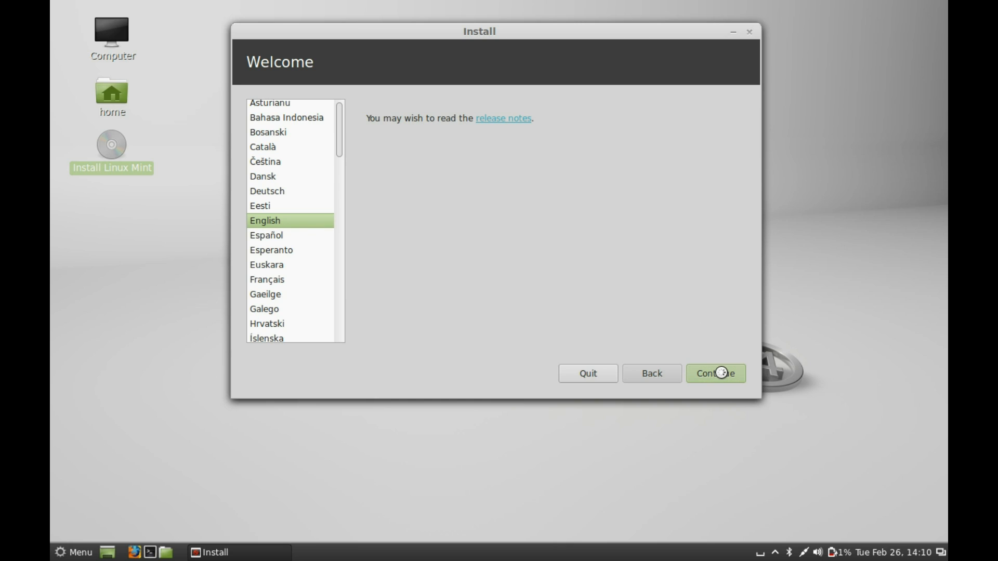
mouse_move(724, 376)
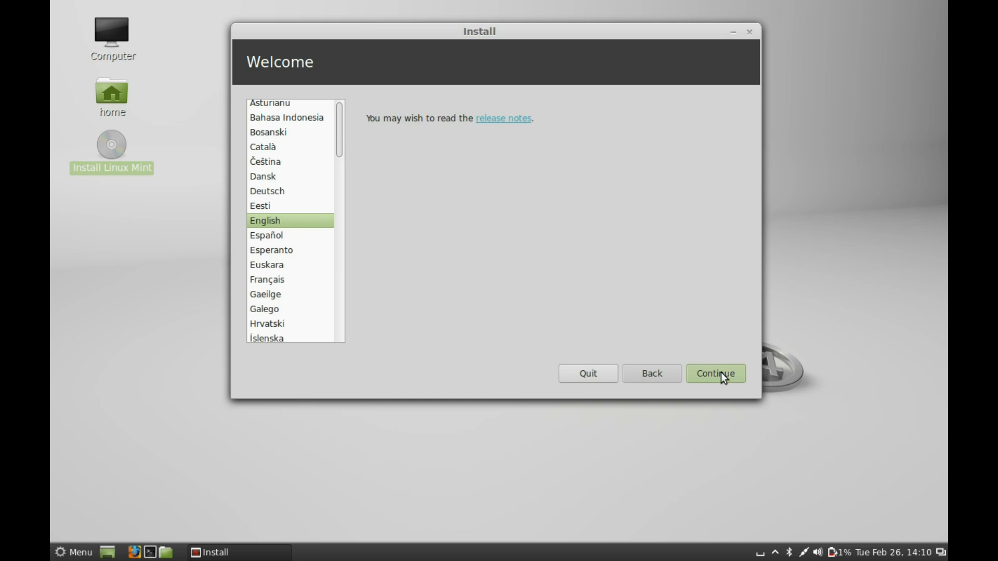
Continue past Welcome to the Preparing to install checklist with all requirements met.
left_click(715, 374)
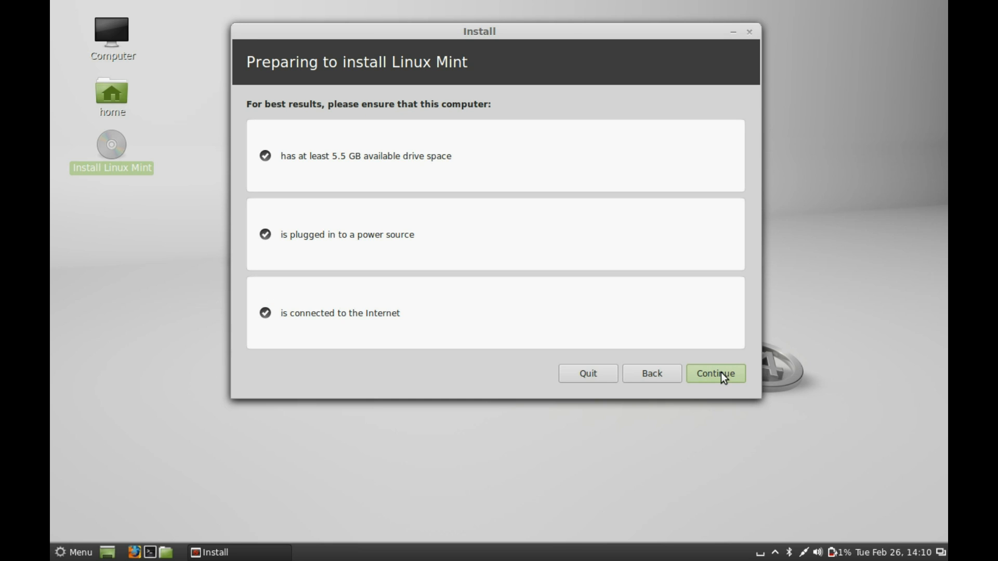
mouse_move(454, 251)
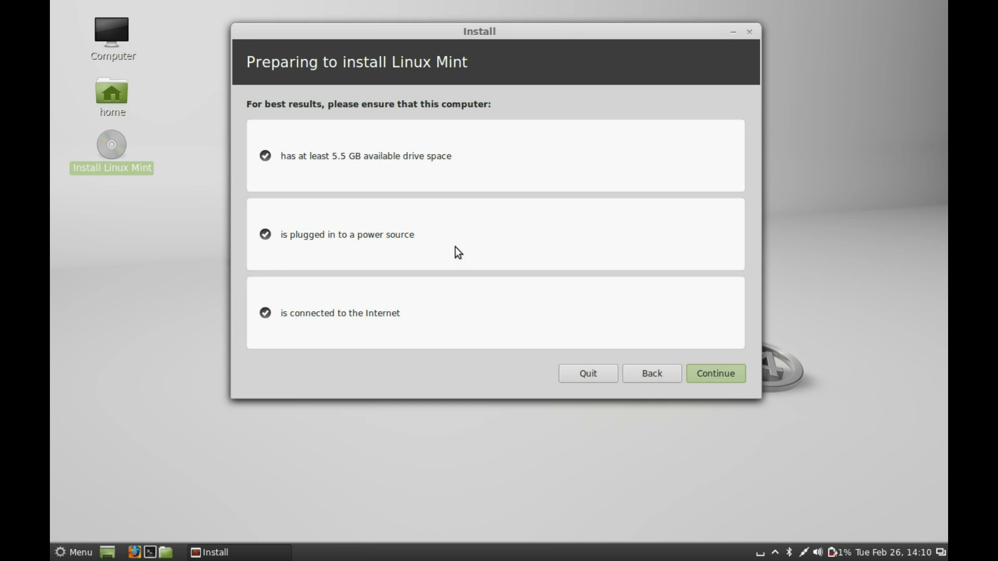
mouse_move(716, 373)
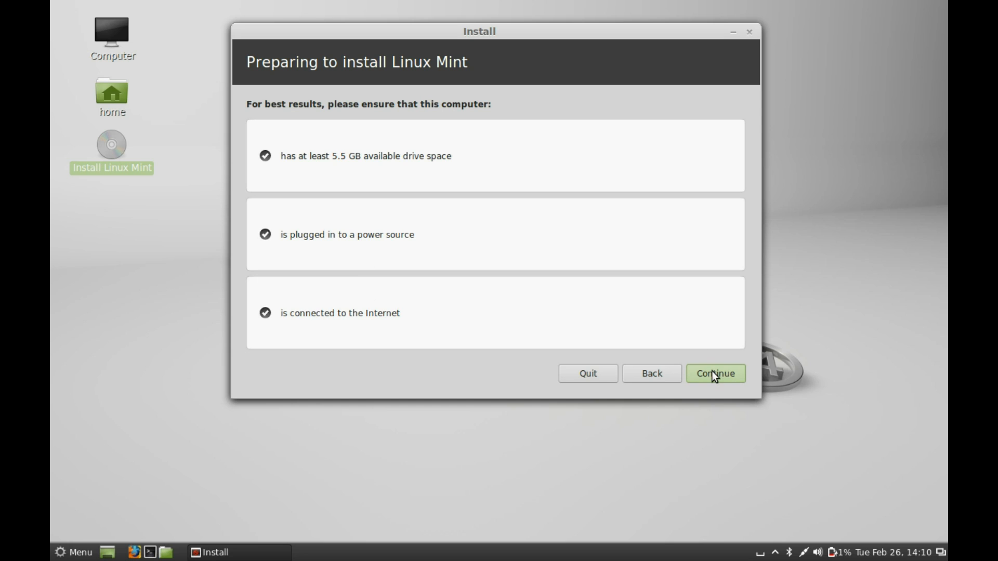
left_click(716, 373)
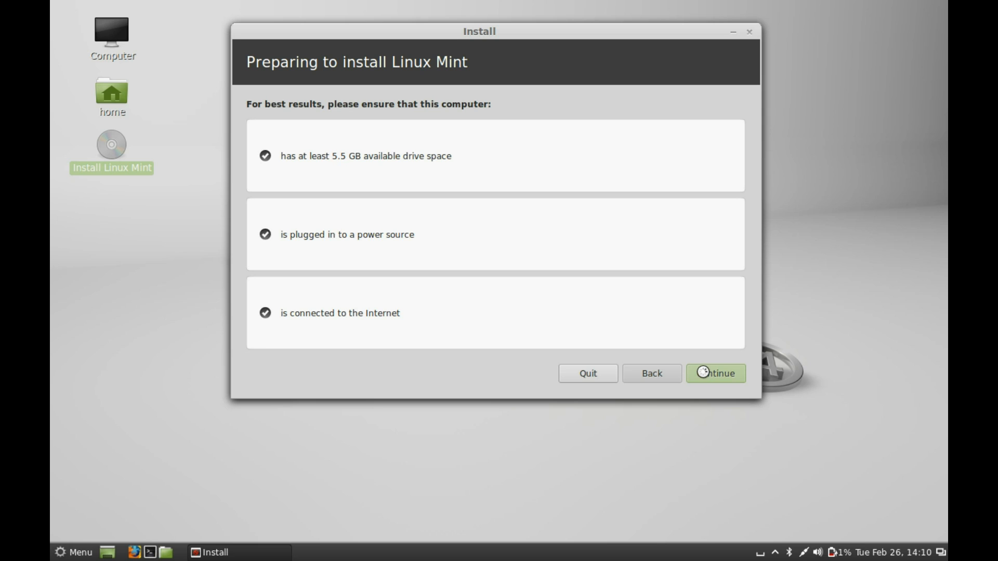
Continue to Installation type and choose Something else for manual partitioning.
left_click(714, 373)
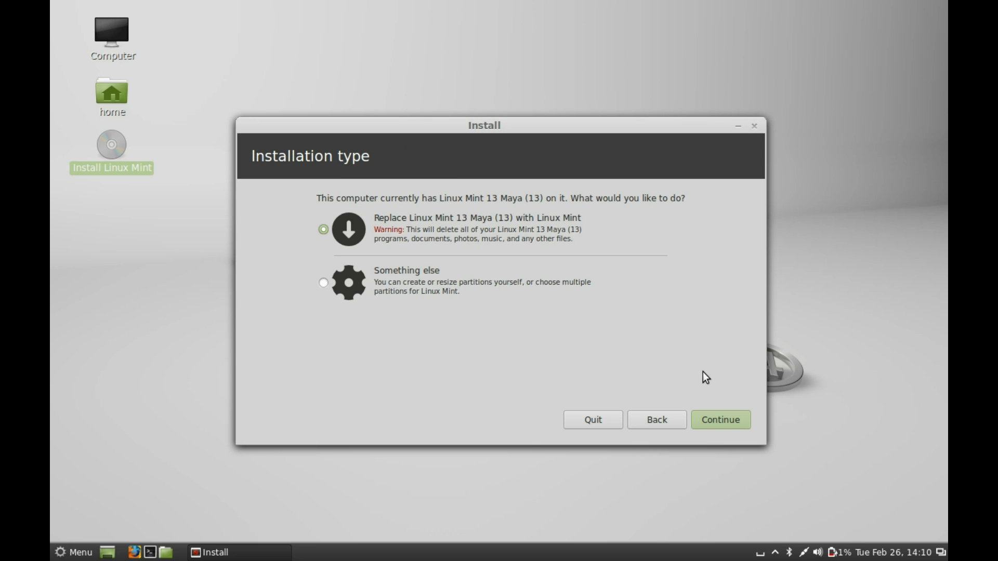
mouse_move(501, 247)
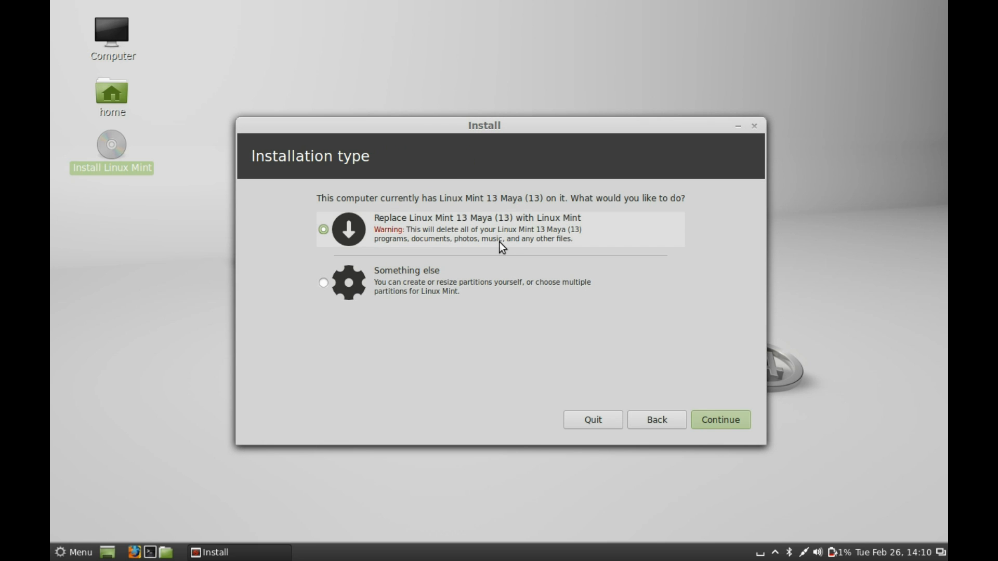
mouse_move(568, 219)
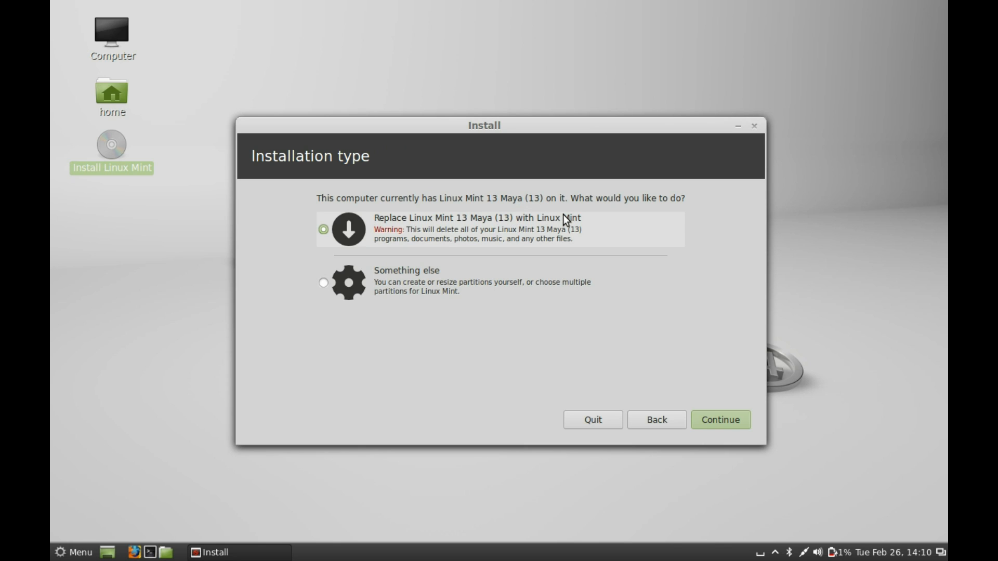
mouse_move(597, 220)
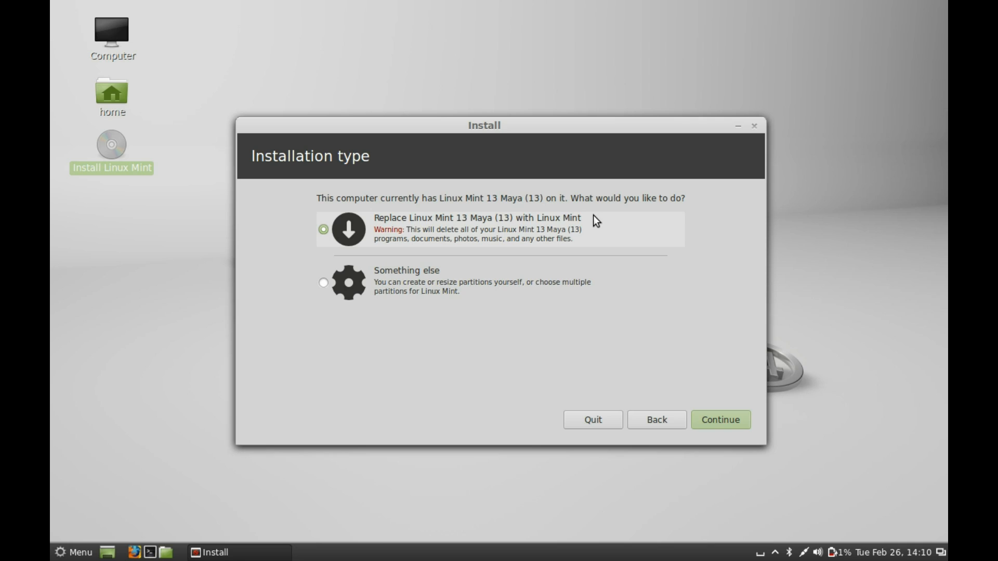
mouse_move(595, 226)
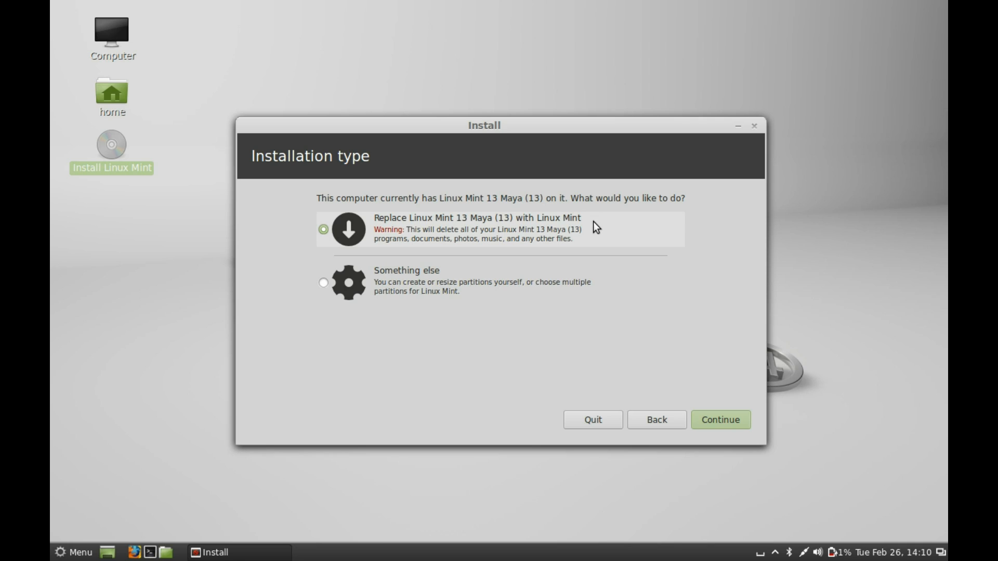
mouse_move(556, 268)
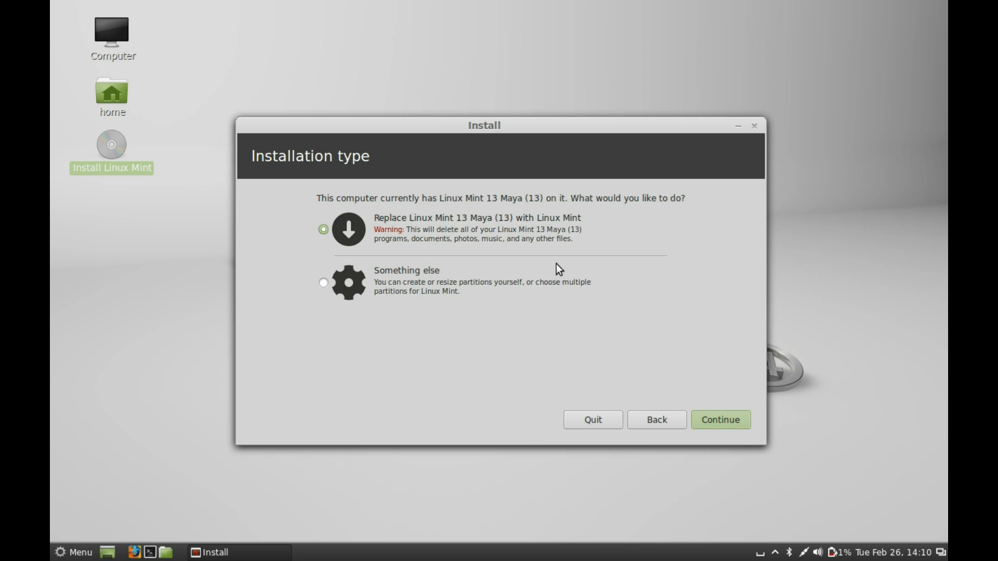
mouse_move(472, 358)
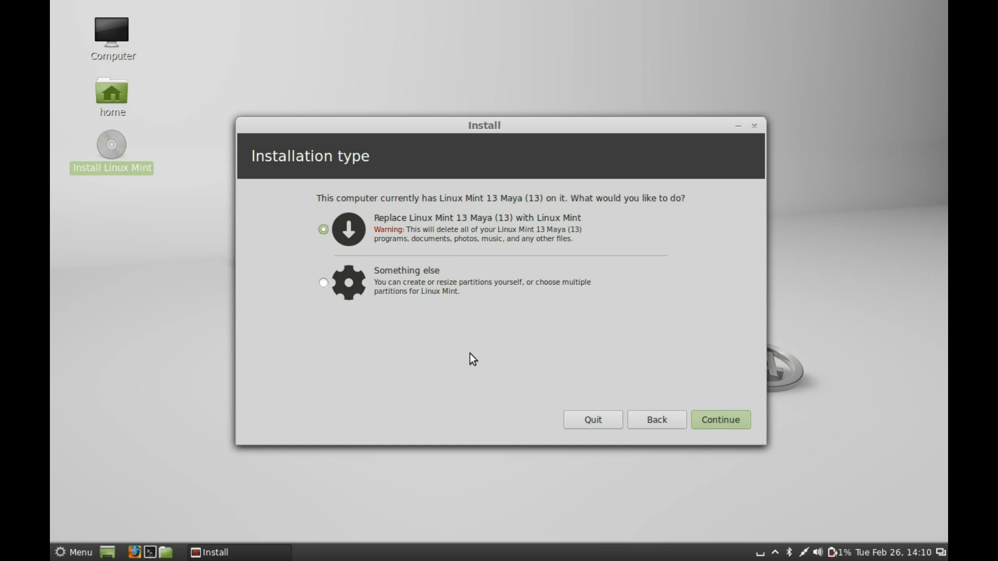
mouse_move(355, 306)
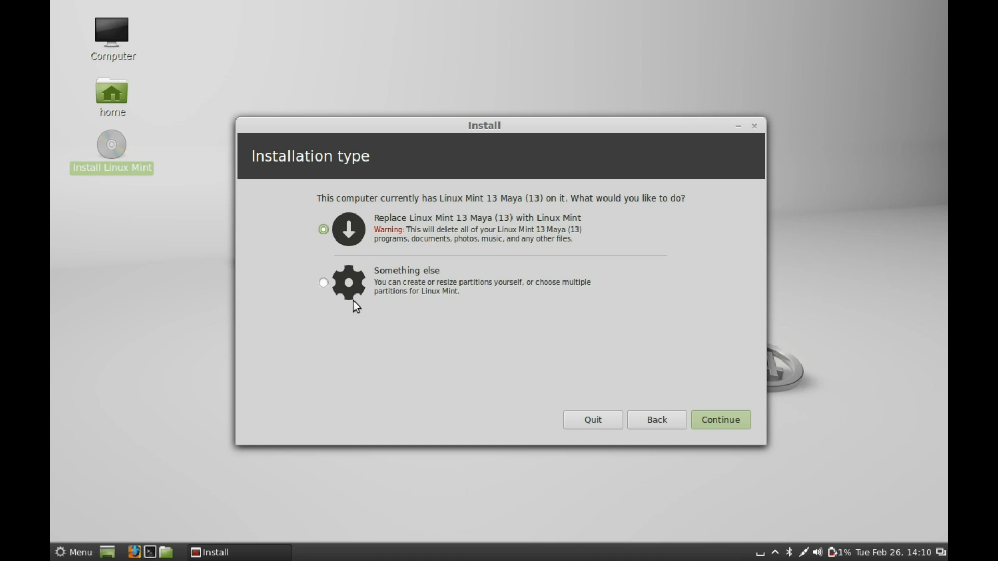
mouse_move(331, 297)
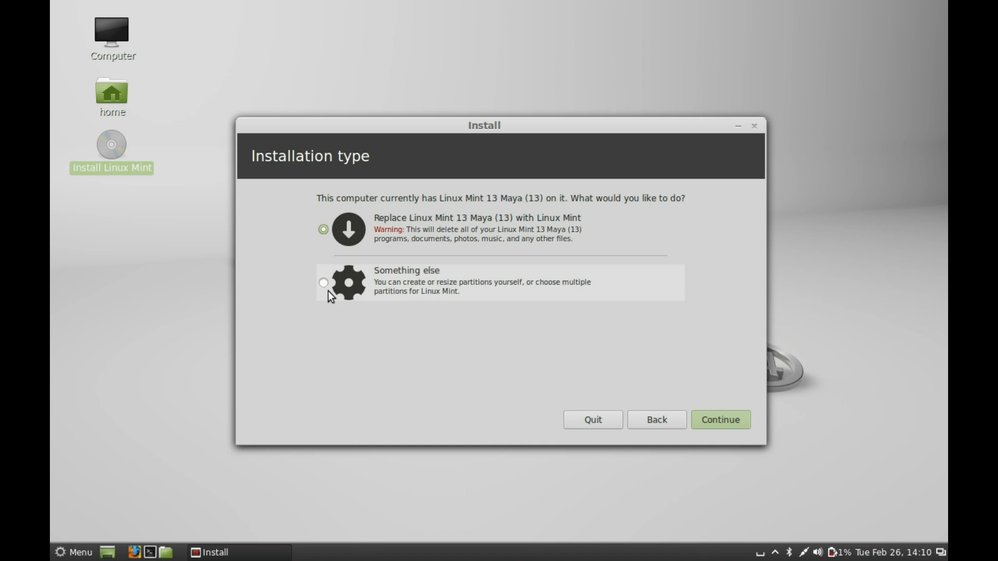
left_click(322, 283)
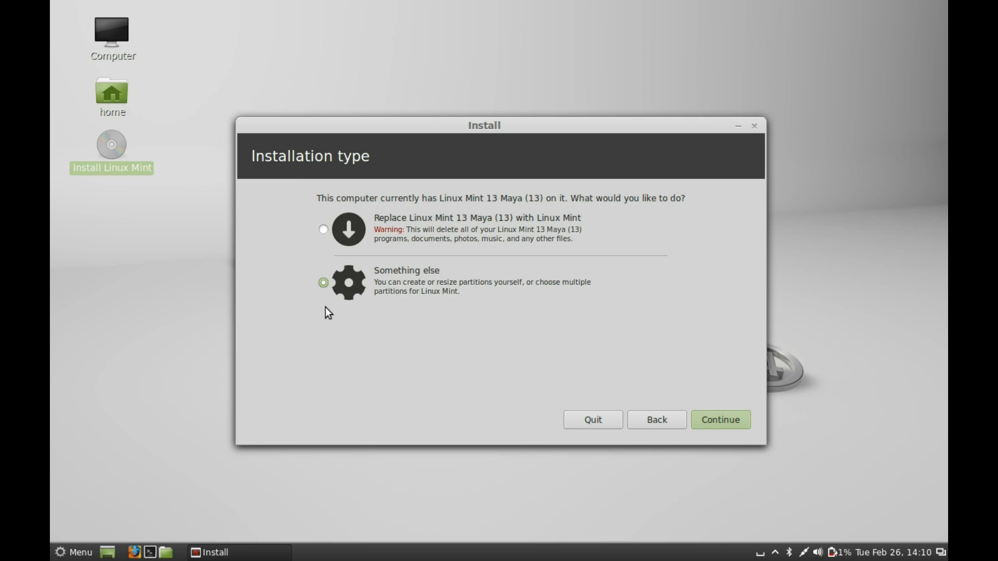
mouse_move(653, 357)
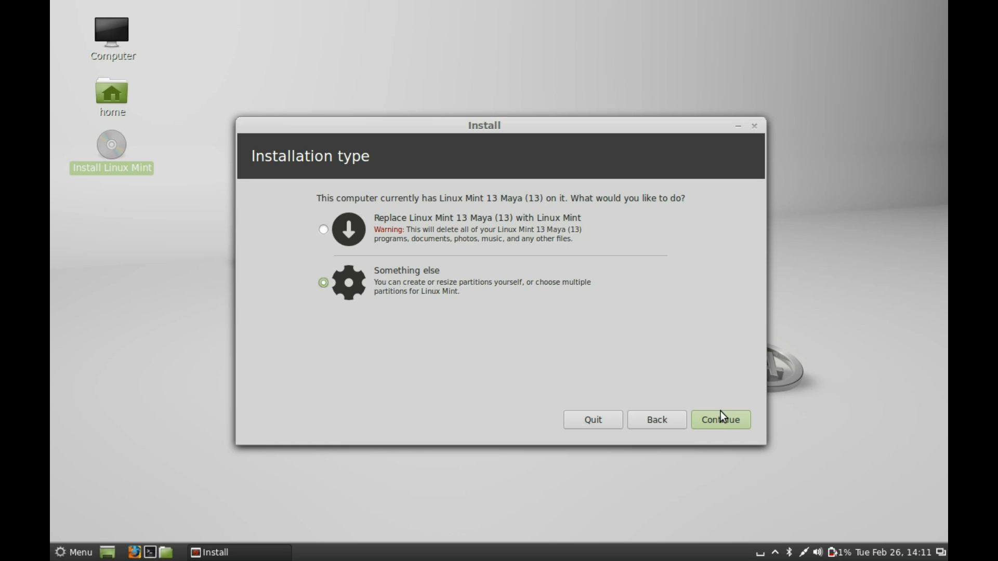
Continue to the manual partition table for /dev/sda.
left_click(719, 419)
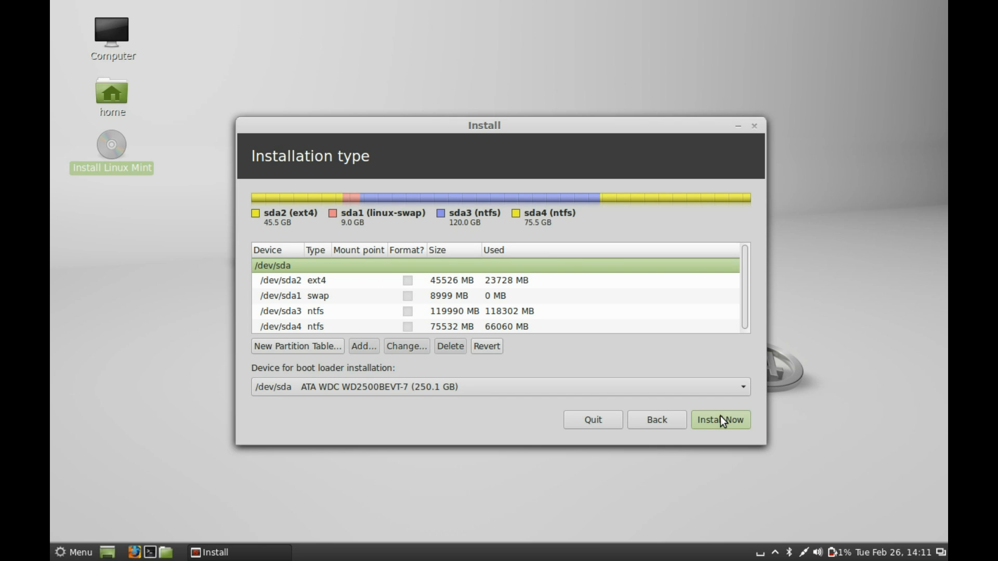
mouse_move(427, 323)
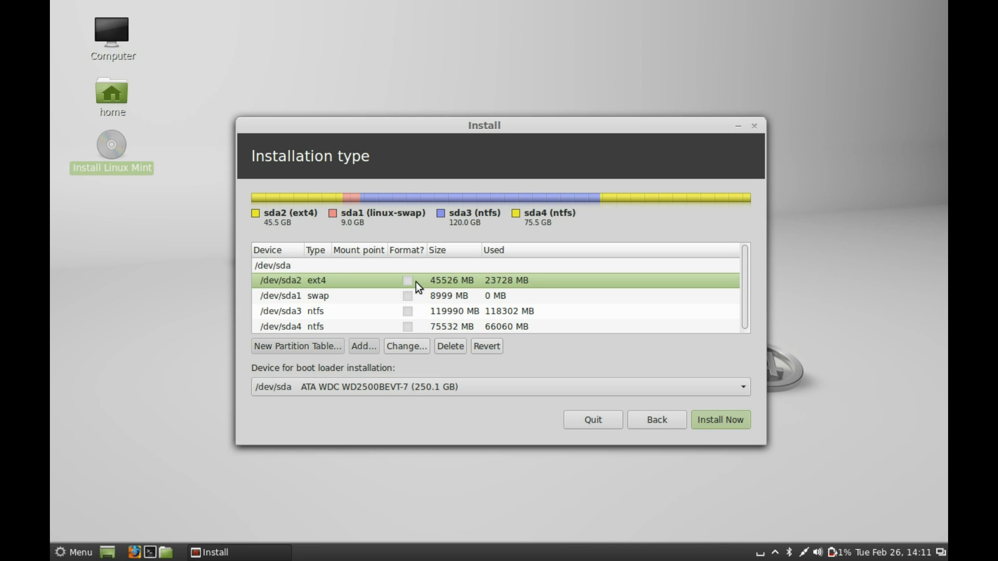
mouse_move(411, 293)
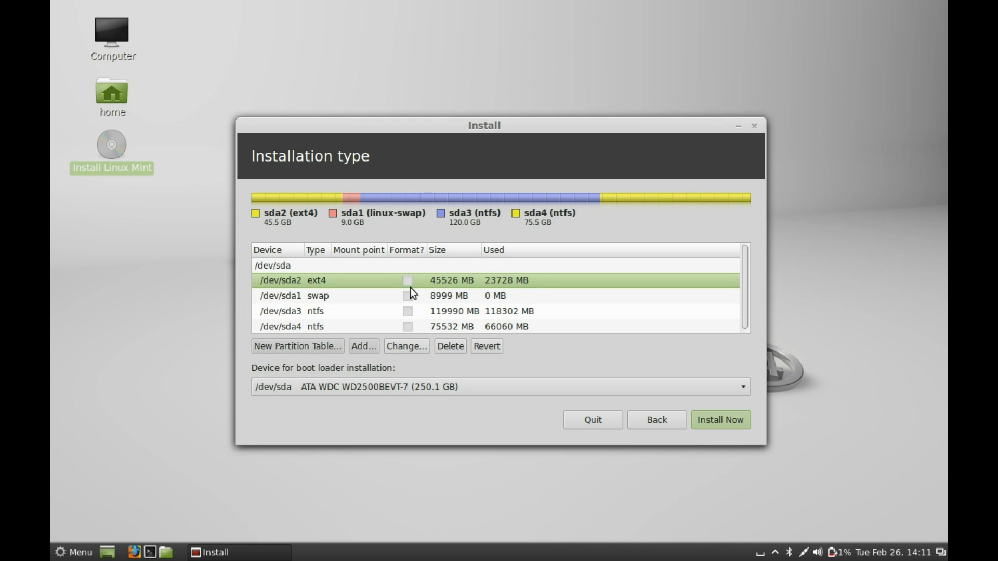
mouse_move(470, 302)
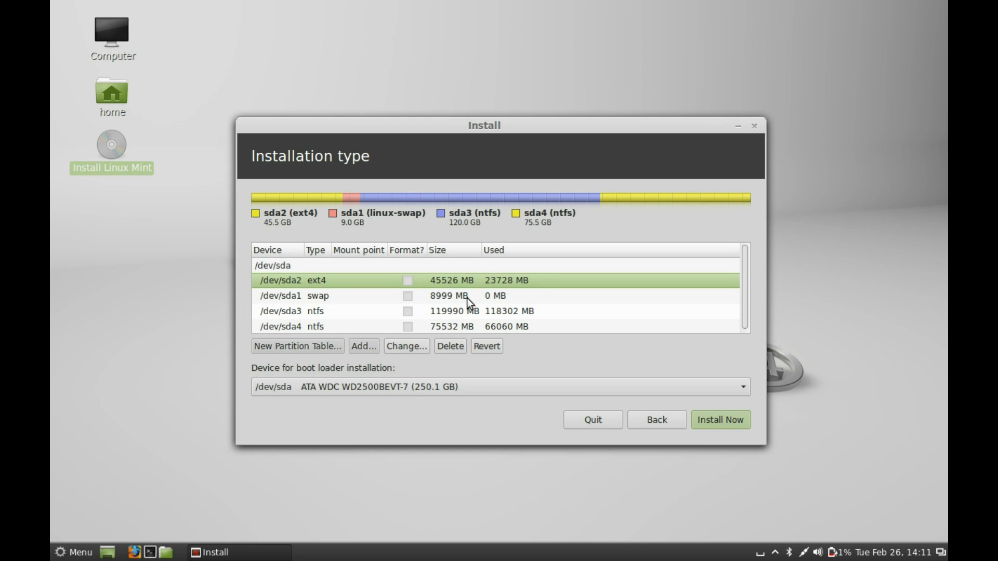
mouse_move(462, 285)
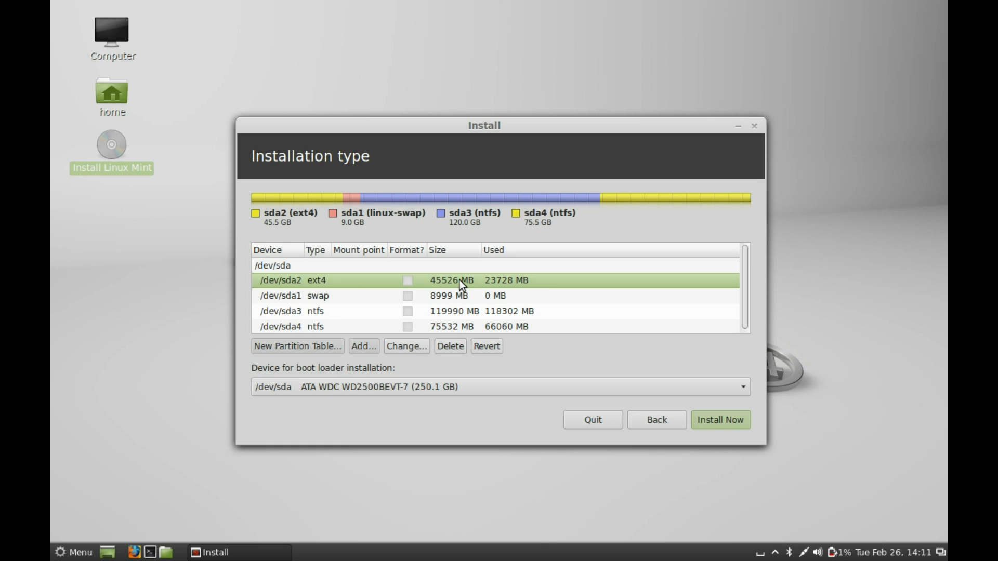
mouse_move(458, 440)
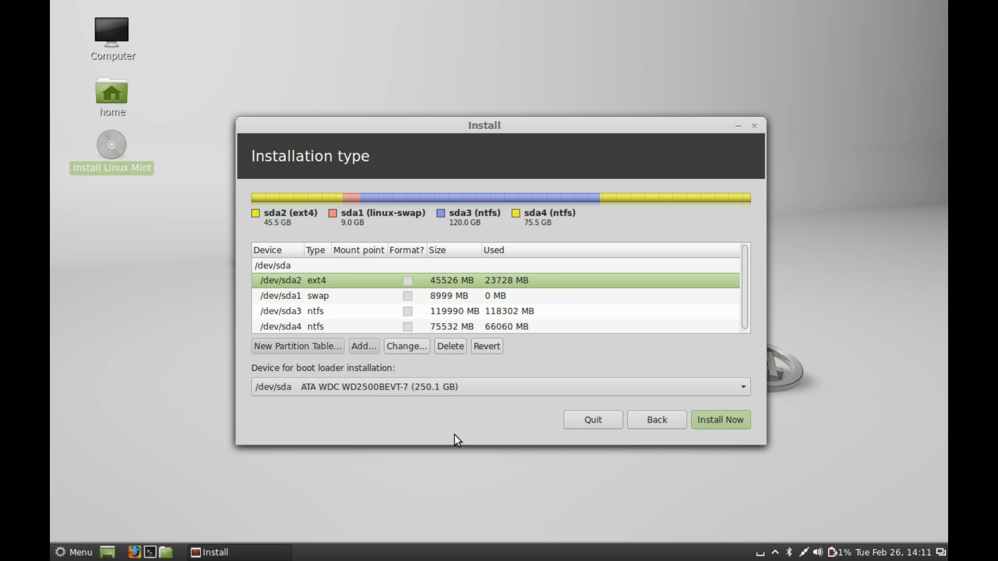
mouse_move(450, 346)
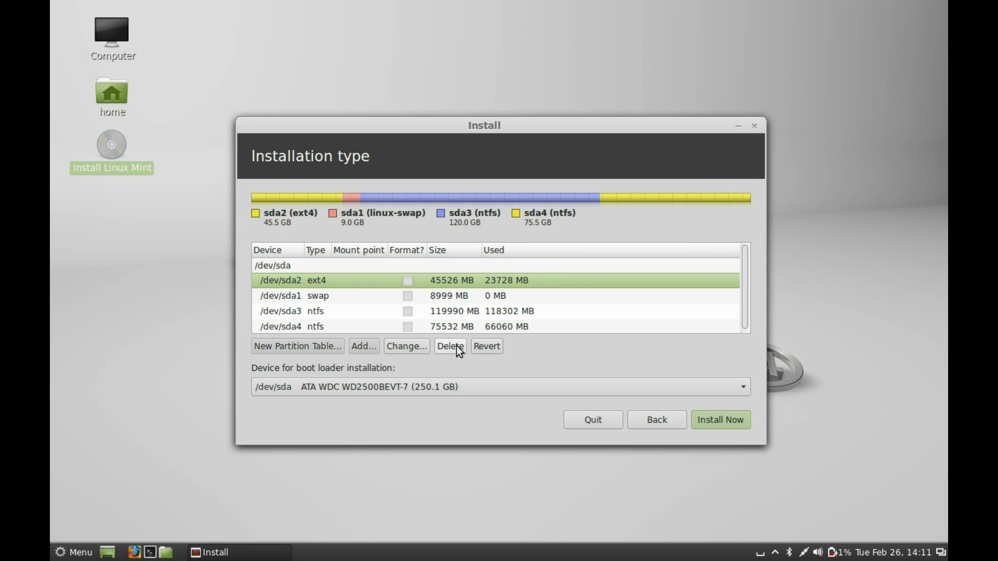
Delete the ext4 sda2 partition and select the resulting 45527 MB free space.
left_click(449, 346)
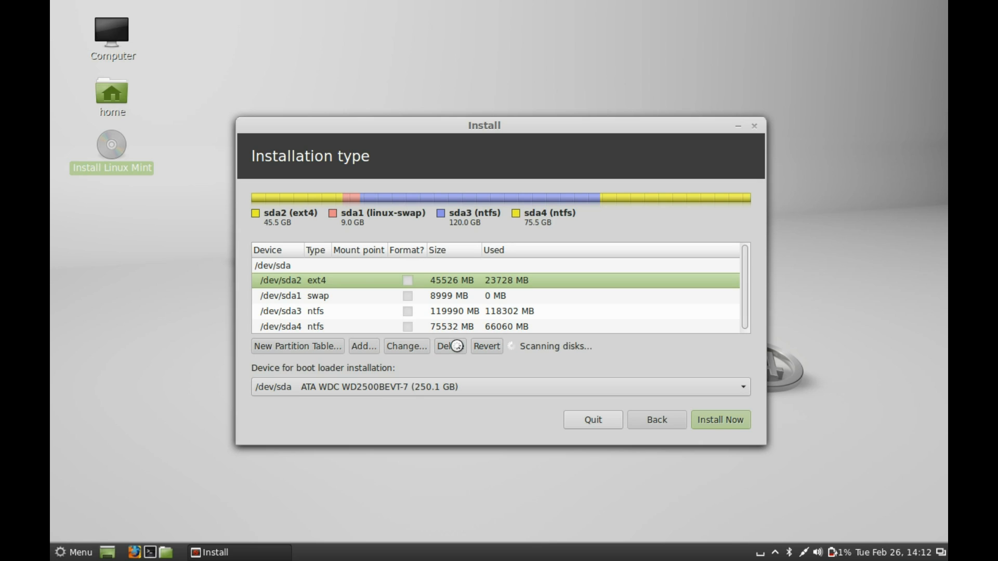
left_click(450, 346)
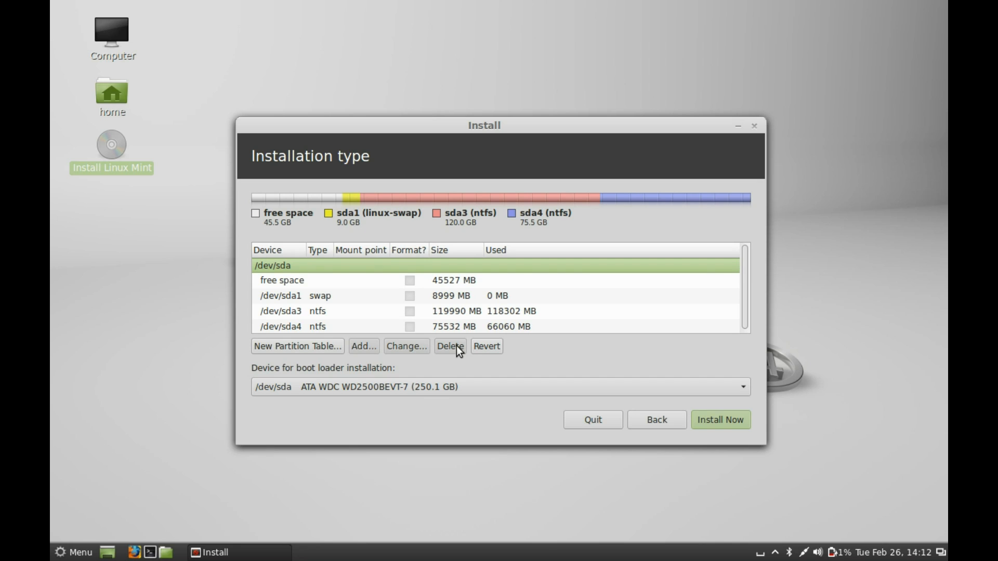
mouse_move(437, 290)
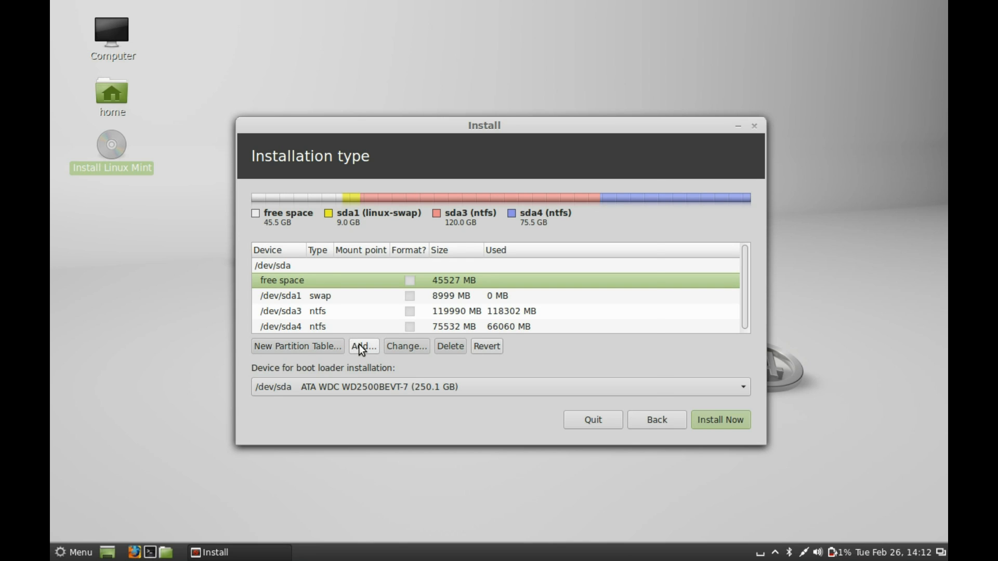
Add a logical Ext4 partition of 45527 MB mounted at / in the free space.
left_click(363, 347)
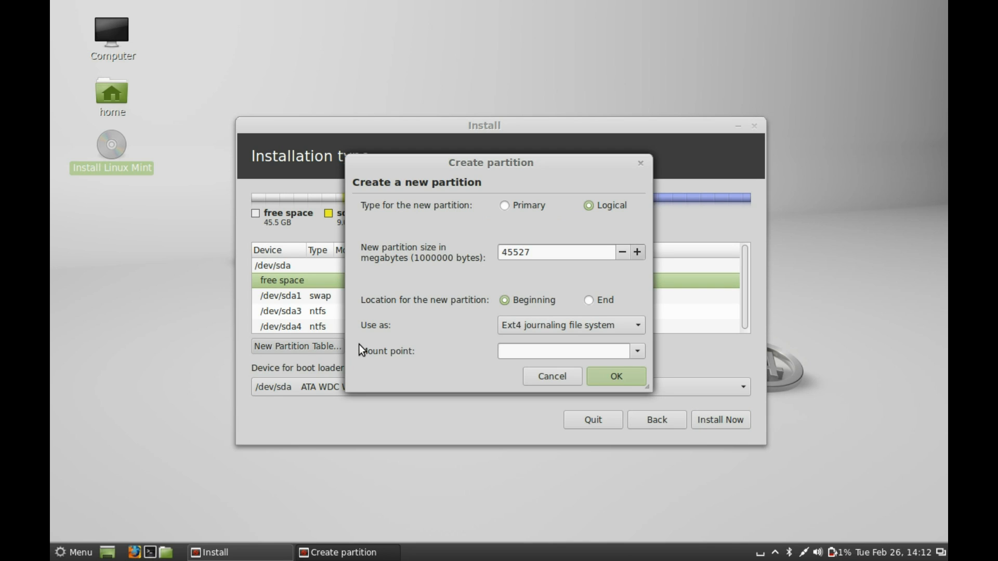
mouse_move(528, 293)
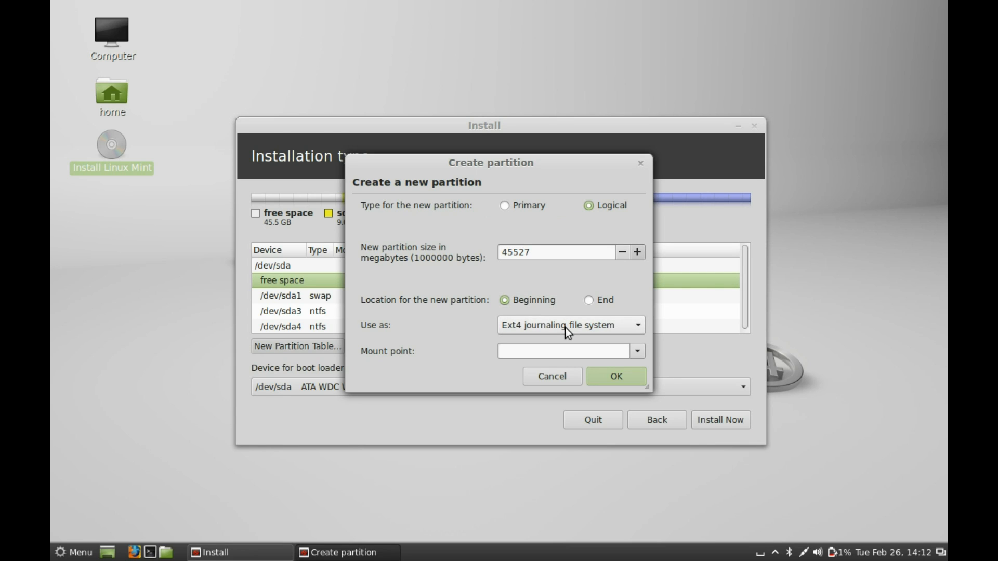
left_click(568, 325)
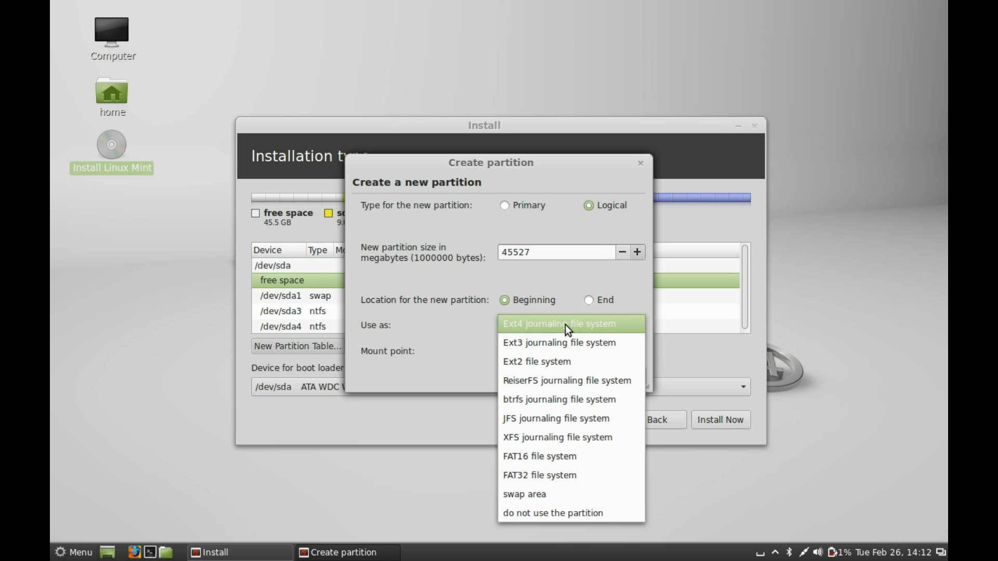
left_click(559, 323)
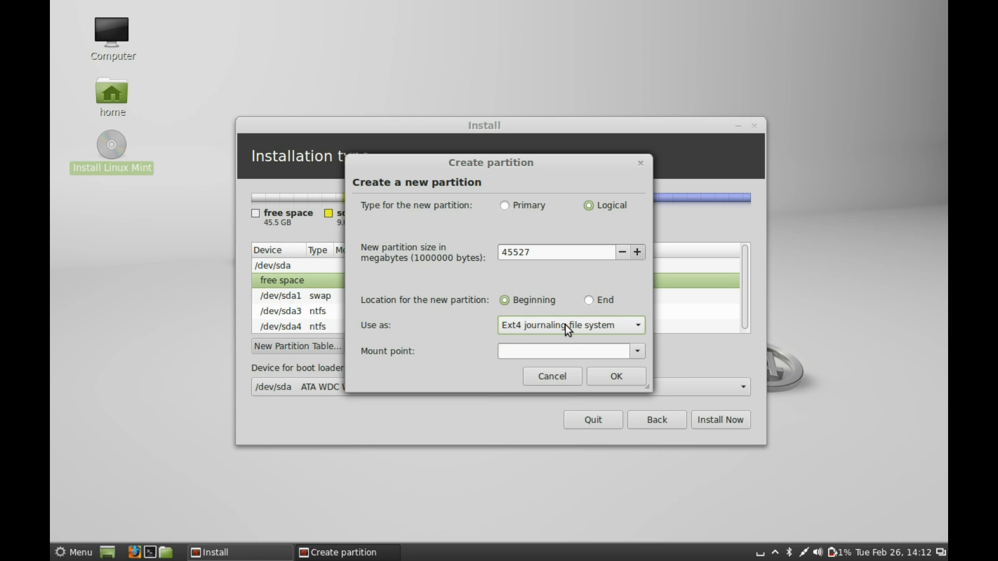
left_click(563, 351)
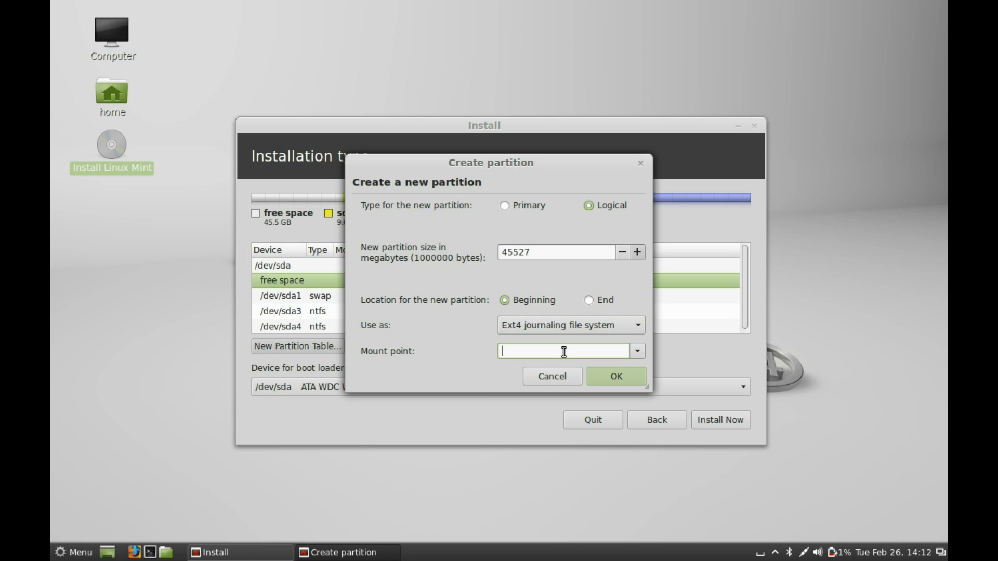
mouse_move(567, 345)
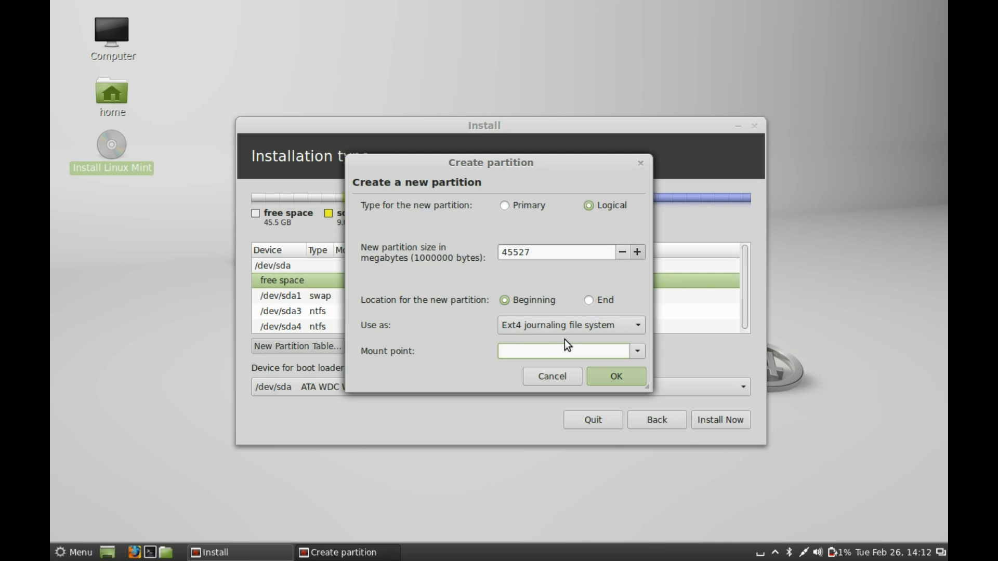
mouse_move(636, 352)
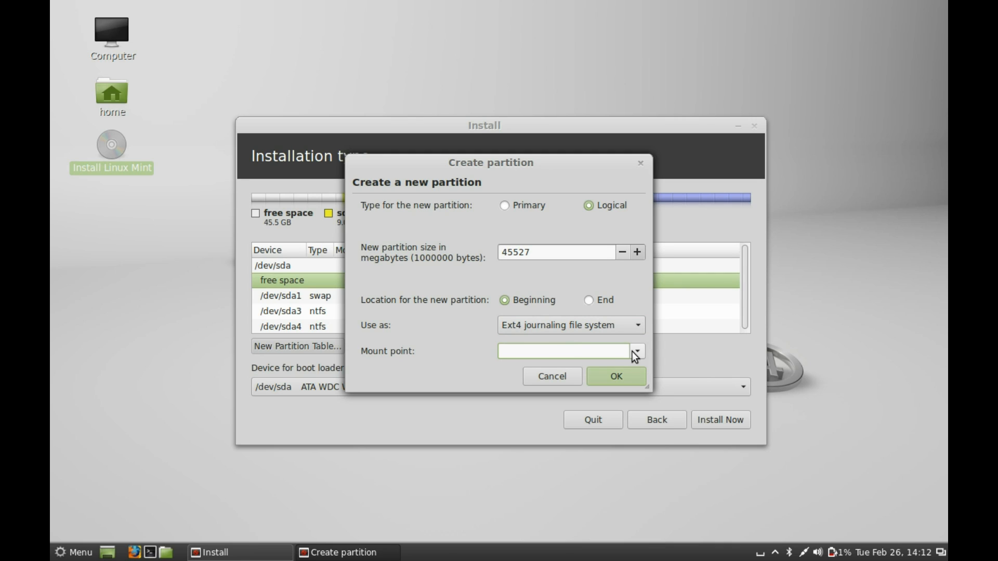
left_click(636, 351)
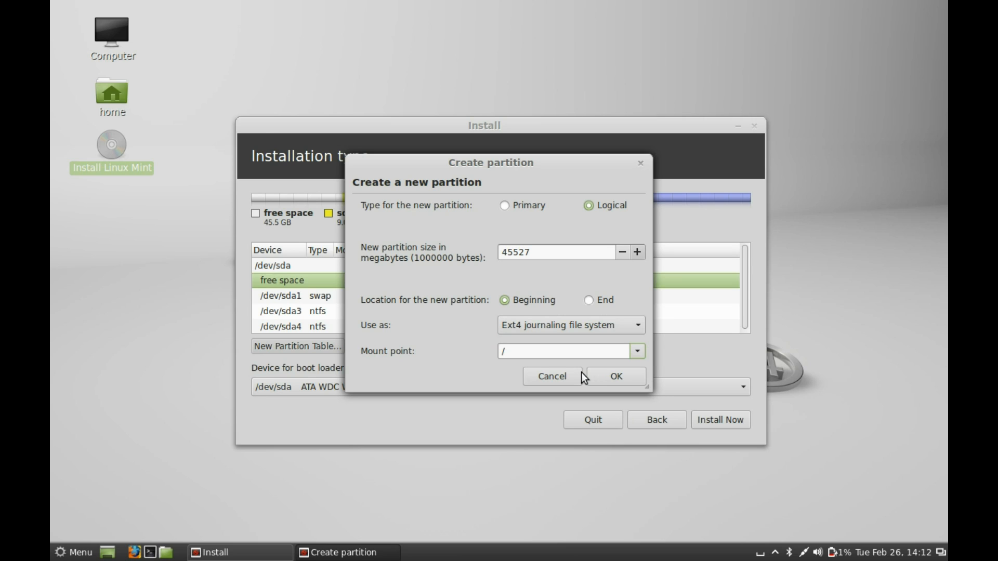
mouse_move(614, 376)
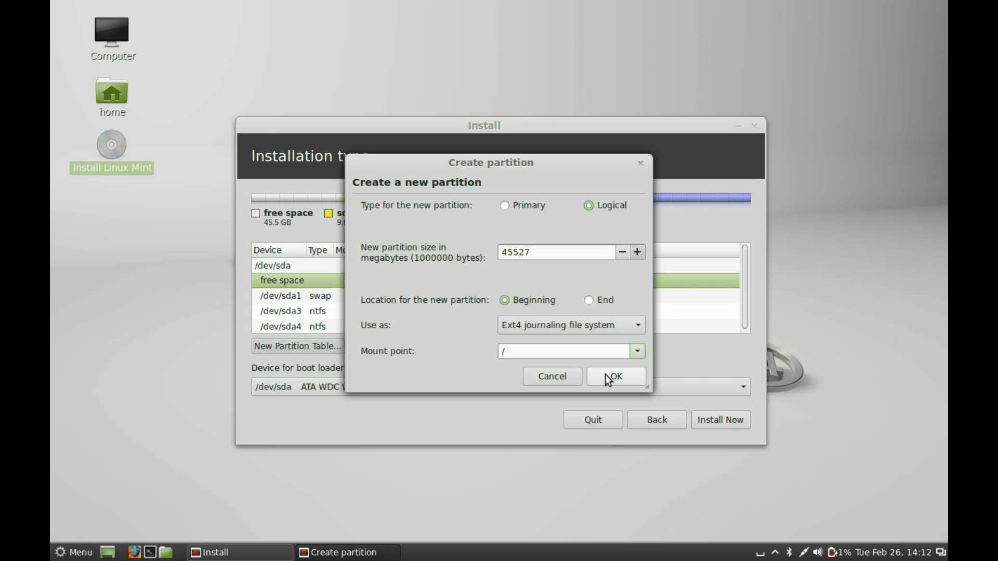
left_click(614, 376)
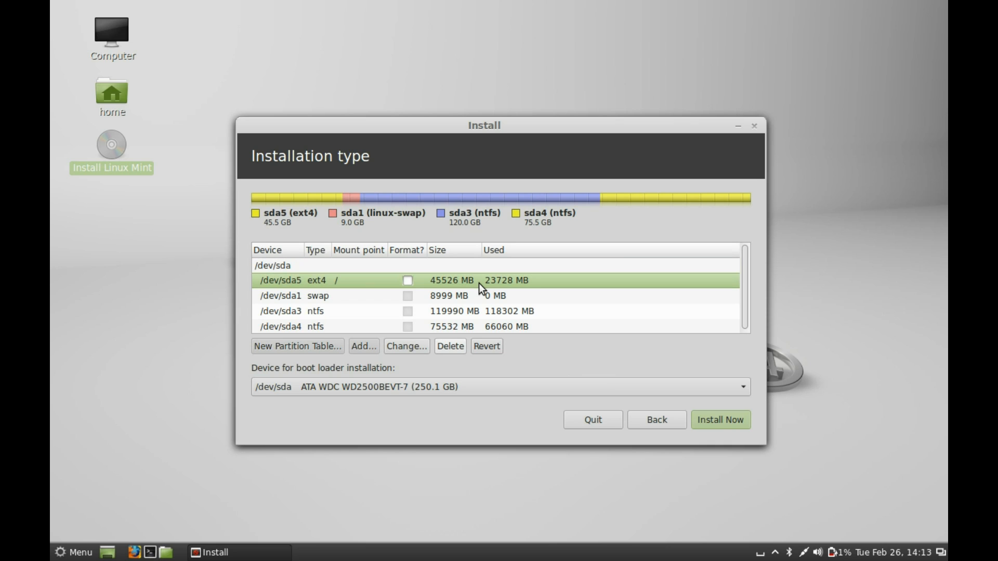
mouse_move(703, 403)
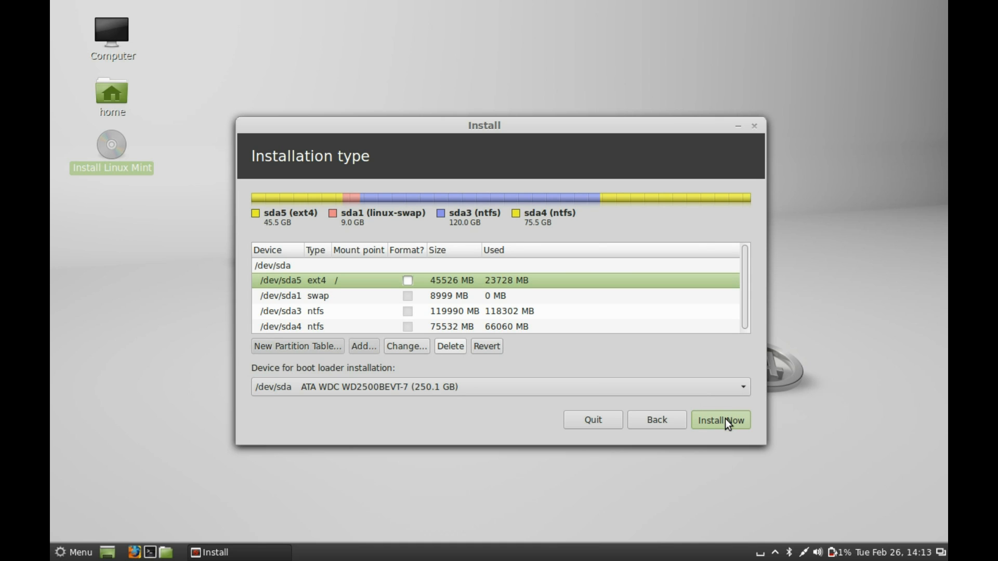
Start Install Now with sda5 as the ext4 root partition.
left_click(719, 420)
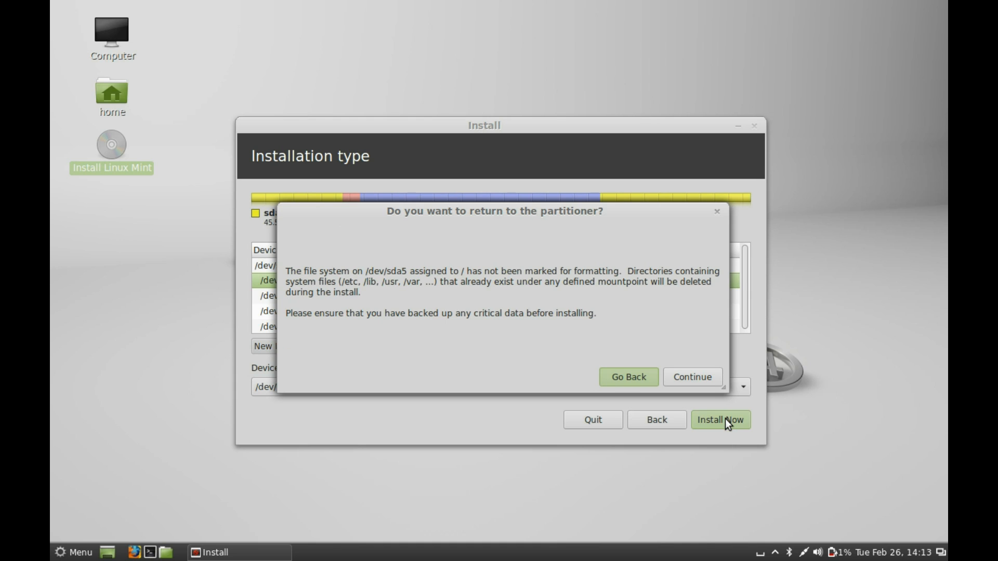
mouse_move(589, 344)
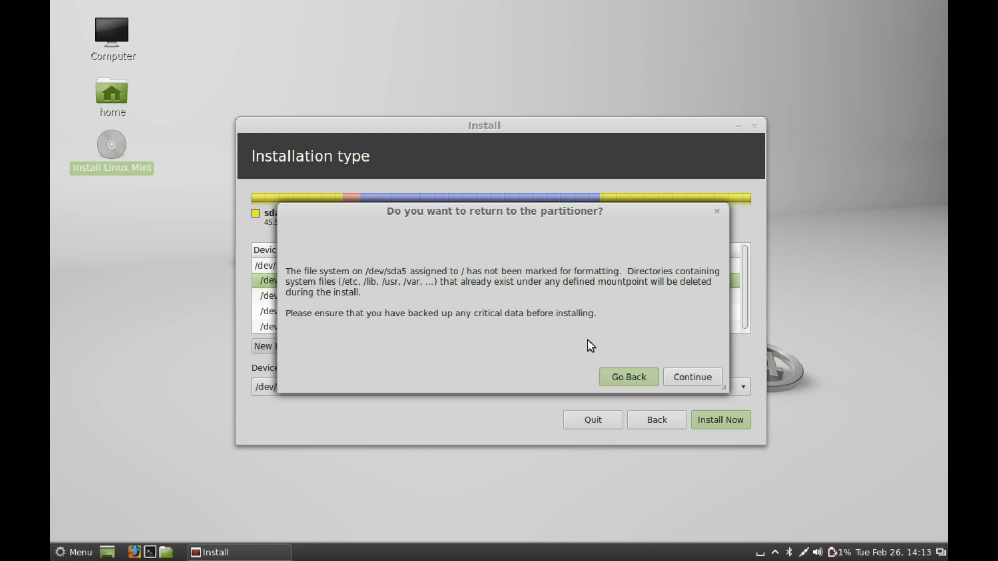
mouse_move(635, 356)
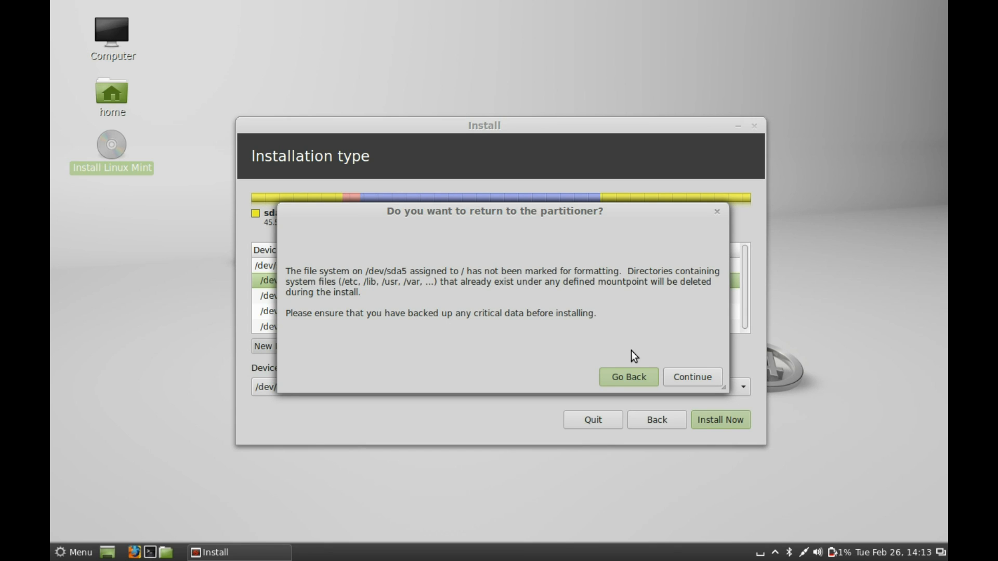
mouse_move(693, 376)
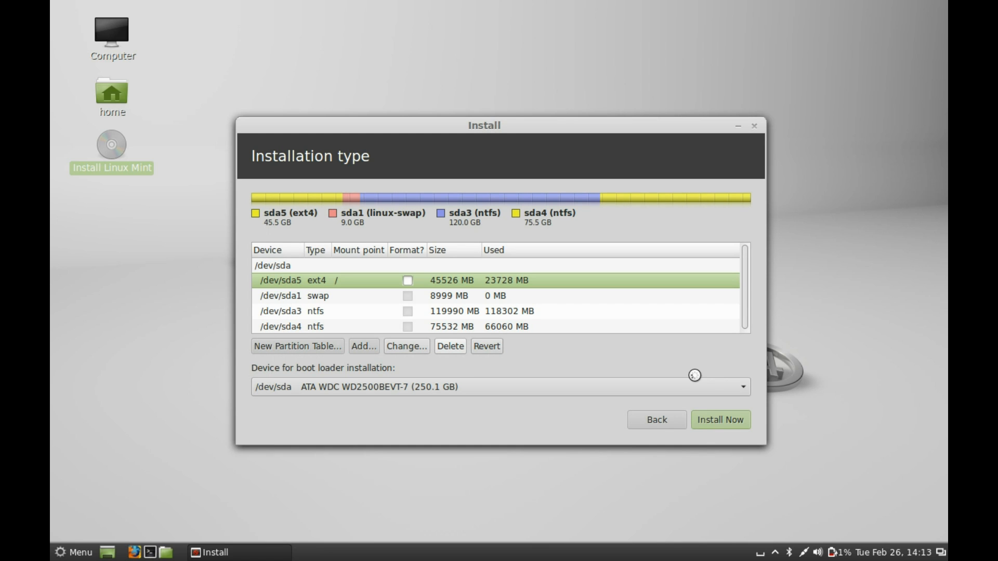
Continue past the unformatted-partition warning so installation begins.
left_click(720, 419)
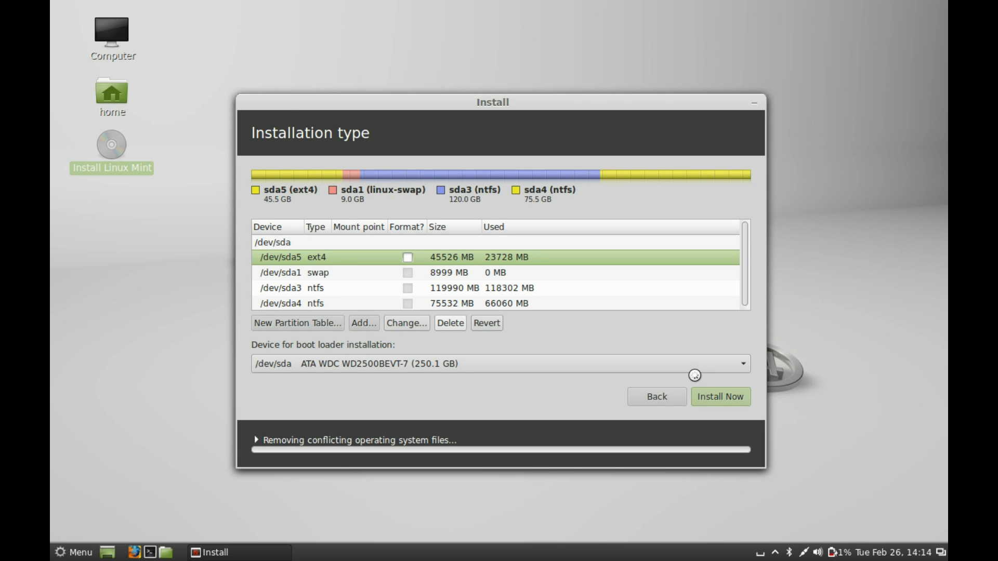
Accept Kolkata as the location and move to Keyboard layout.
left_click(719, 396)
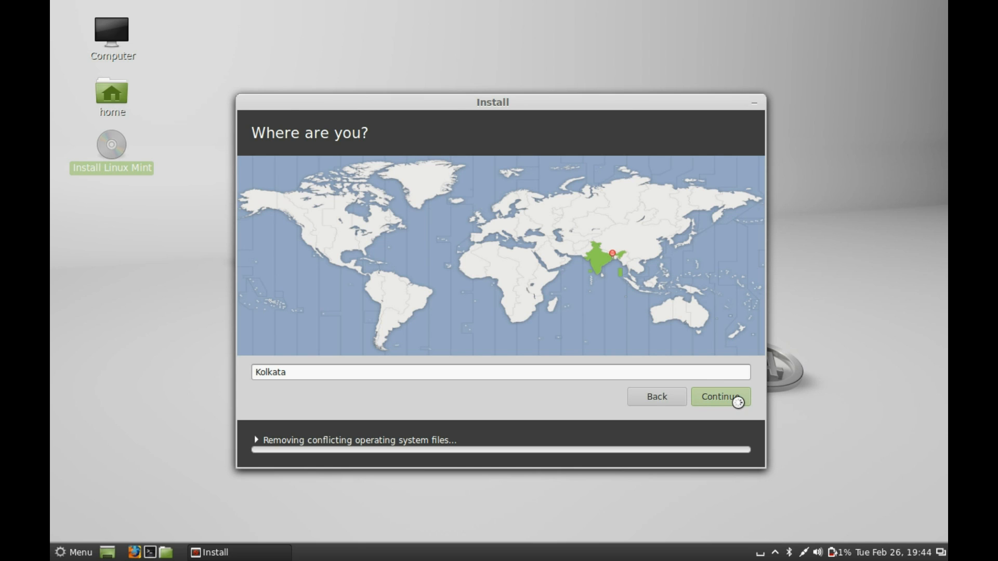
left_click(720, 396)
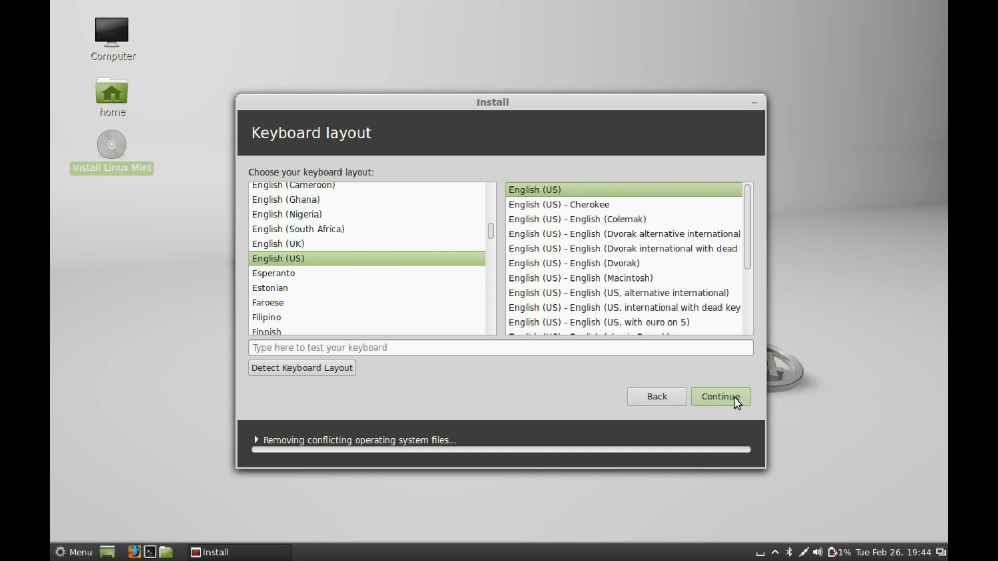
mouse_move(640, 419)
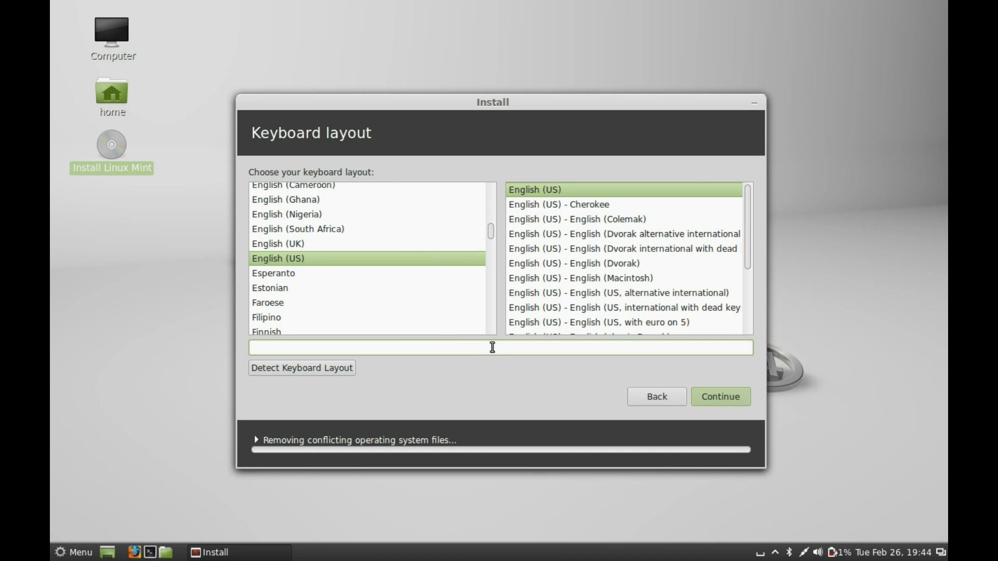
Test the English (US) layout by typing 'hello', then continue to Who are you?
type("he")
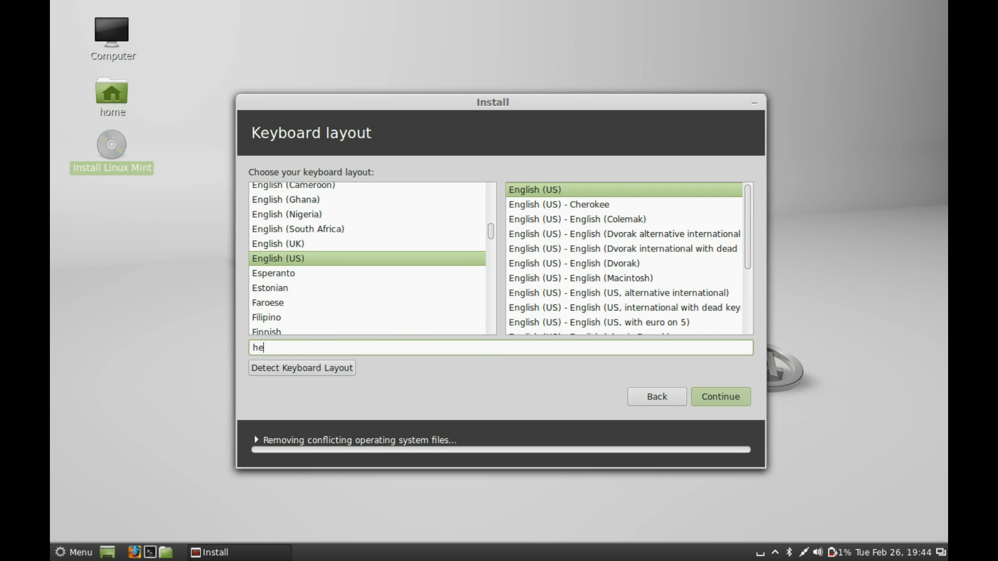
type("llo")
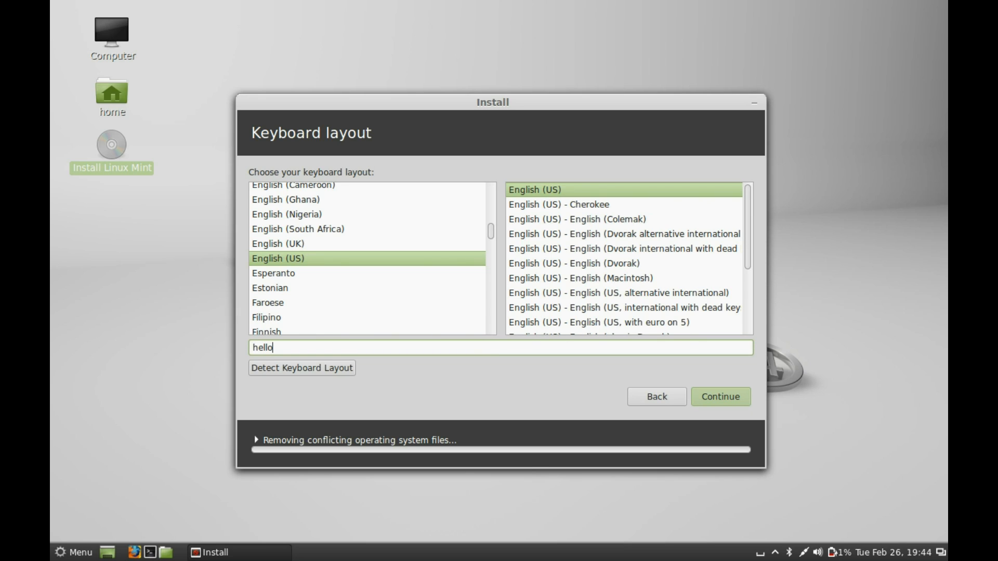
mouse_move(629, 385)
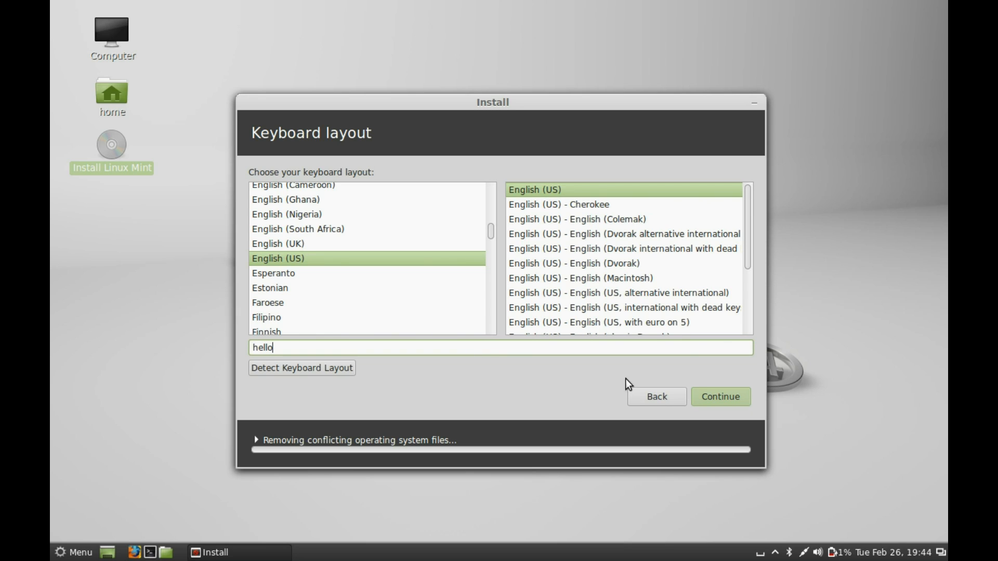
mouse_move(720, 397)
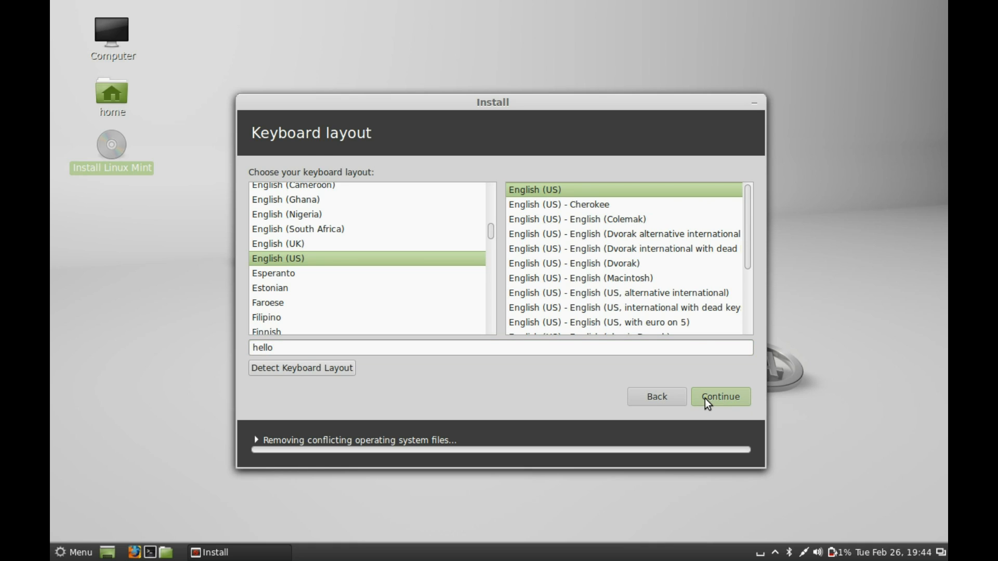
left_click(719, 397)
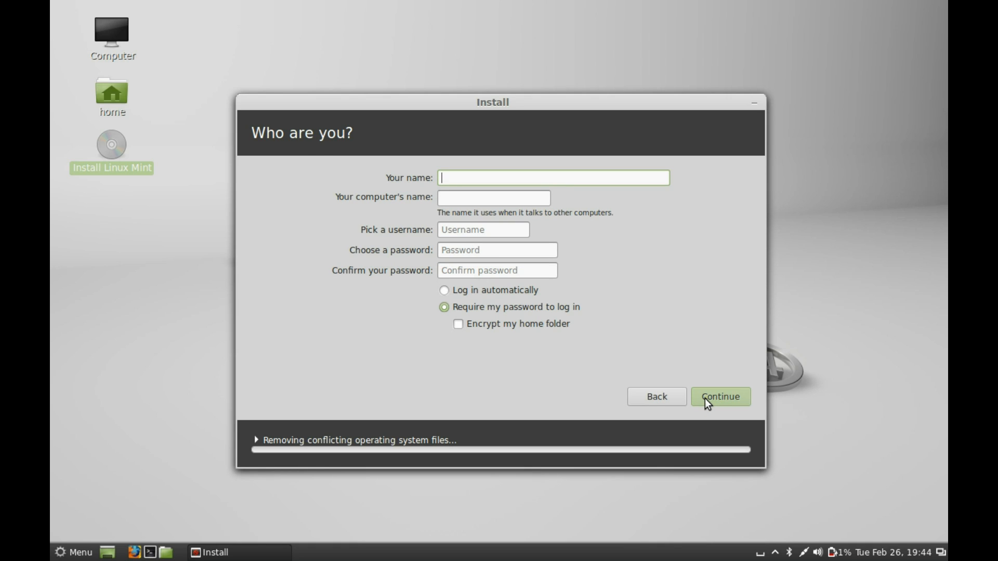
Enter the user's name on the 'Who are you?' page.
type("am")
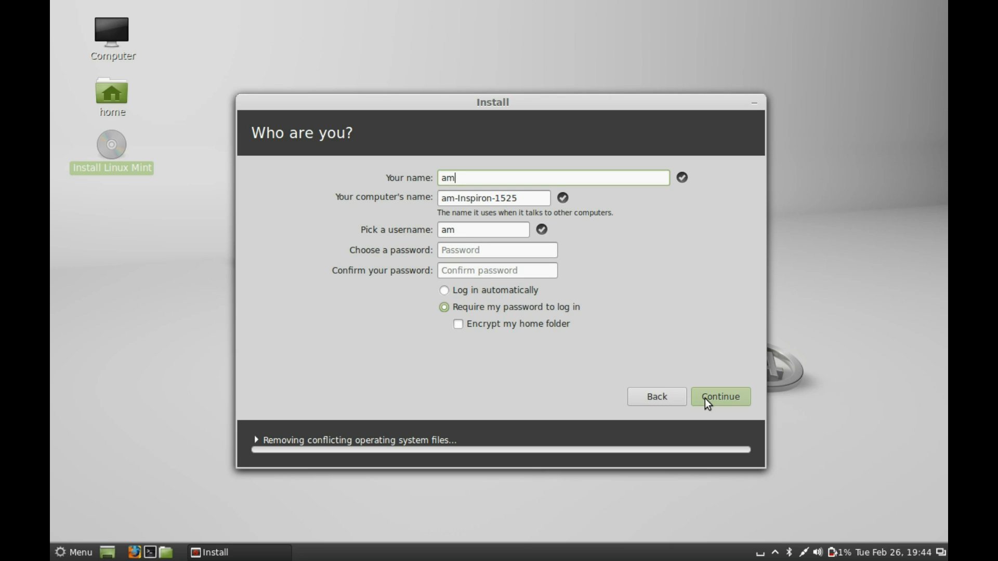
type("buj")
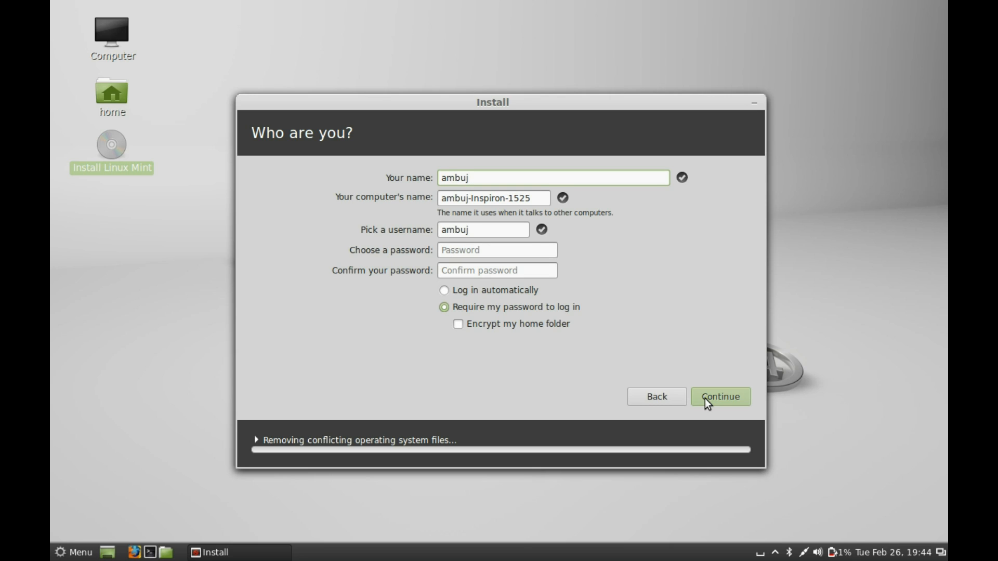
mouse_move(538, 208)
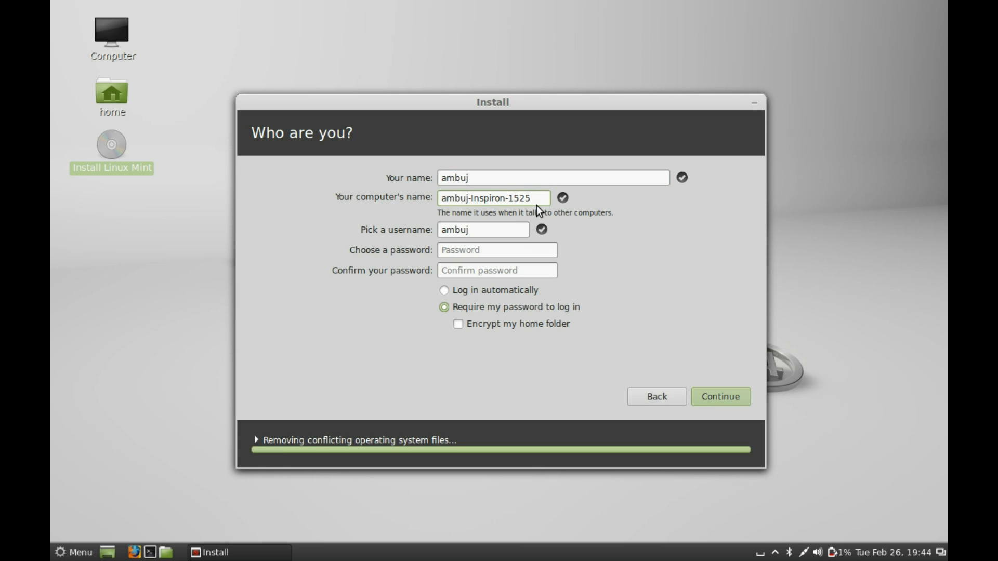
Replace the suggested computer name with linuxlover.
key("BackSpace")
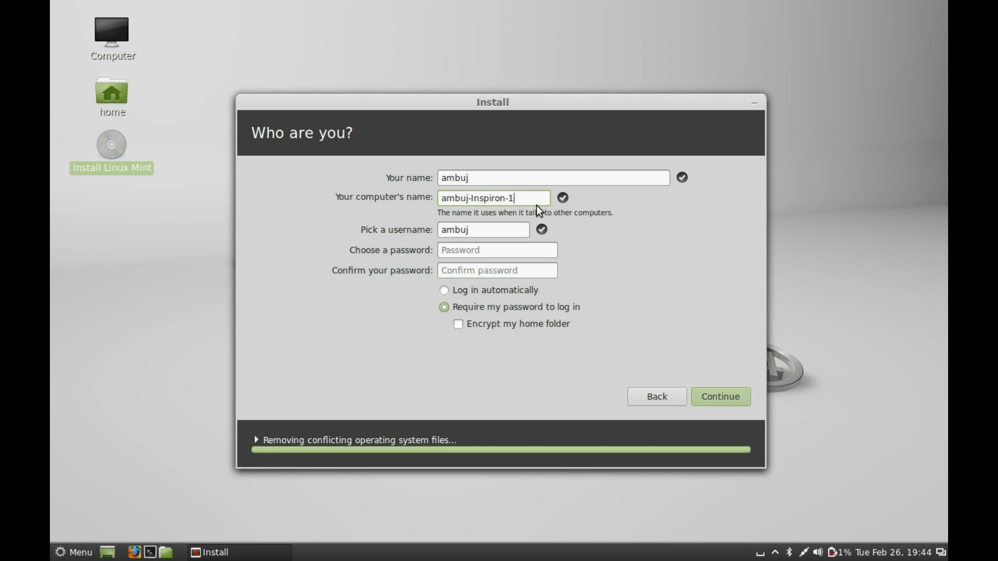
key("BackSpace")
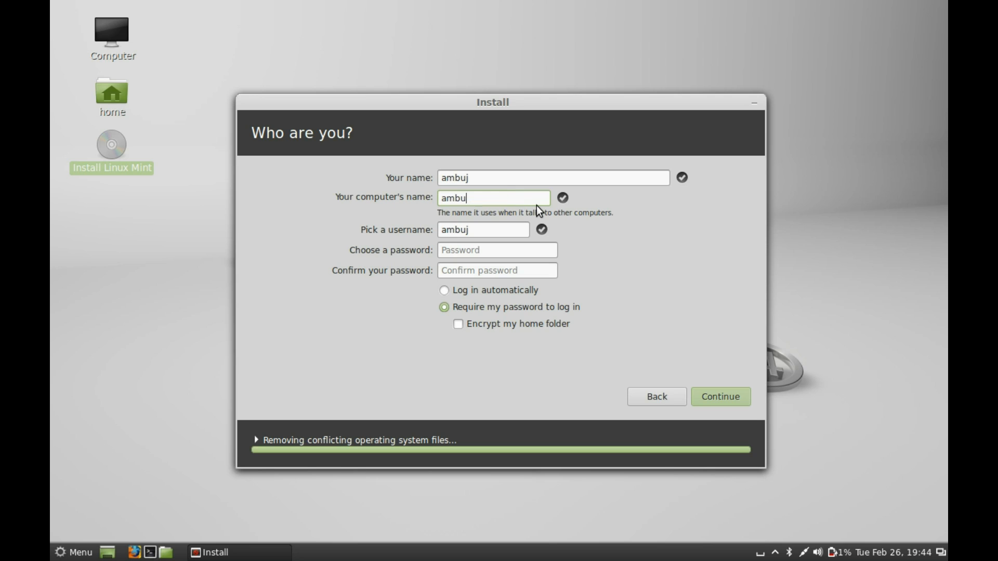
key("ctrl+a")
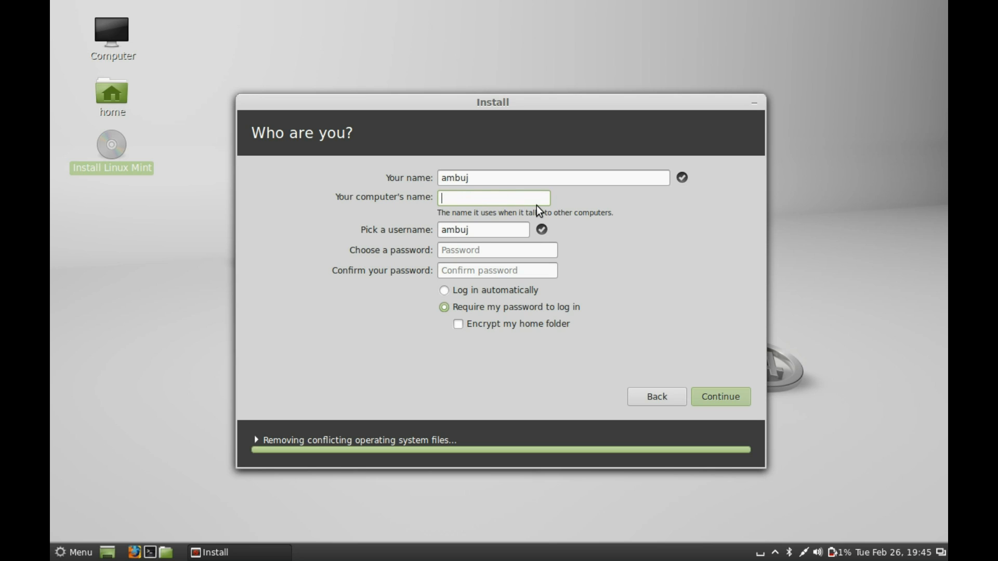
type("linuxlover")
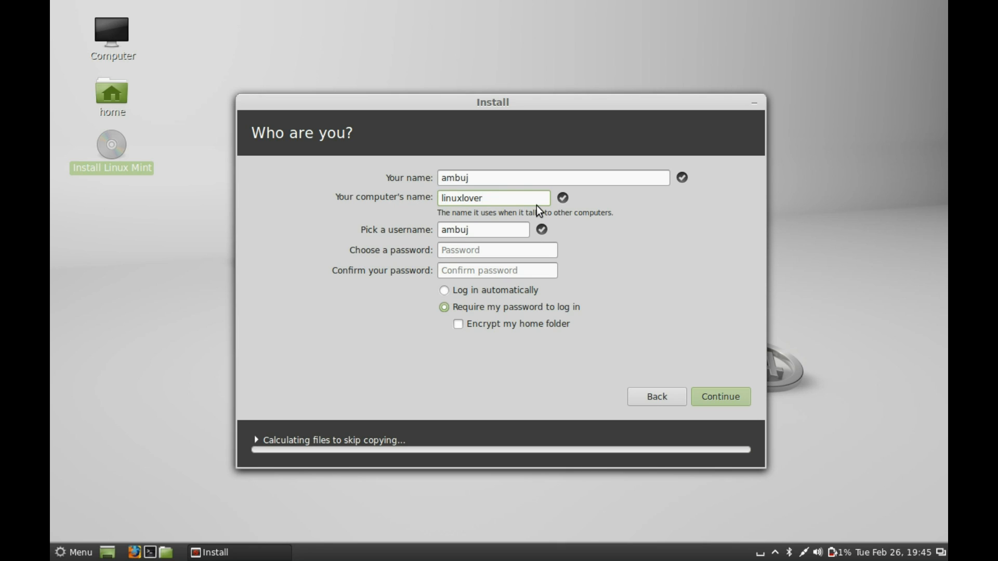
left_click(495, 198)
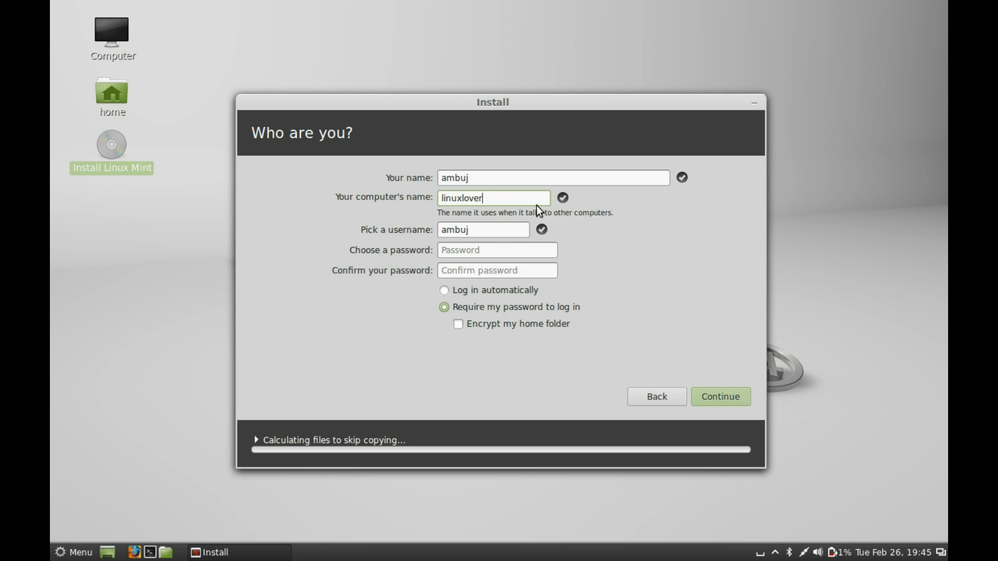
Enter and confirm the account password, then continue to the picture step.
left_click(497, 251)
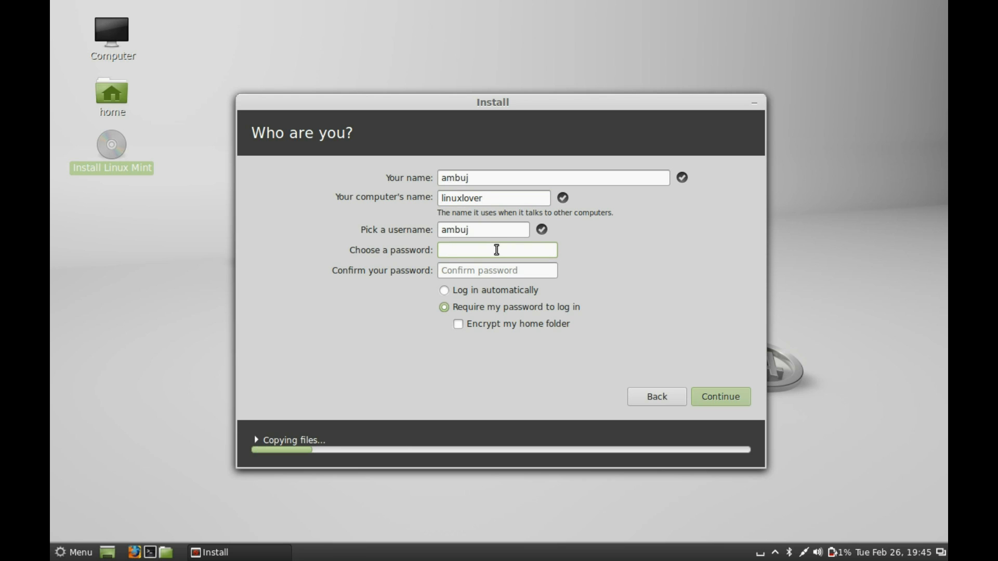
type("abc")
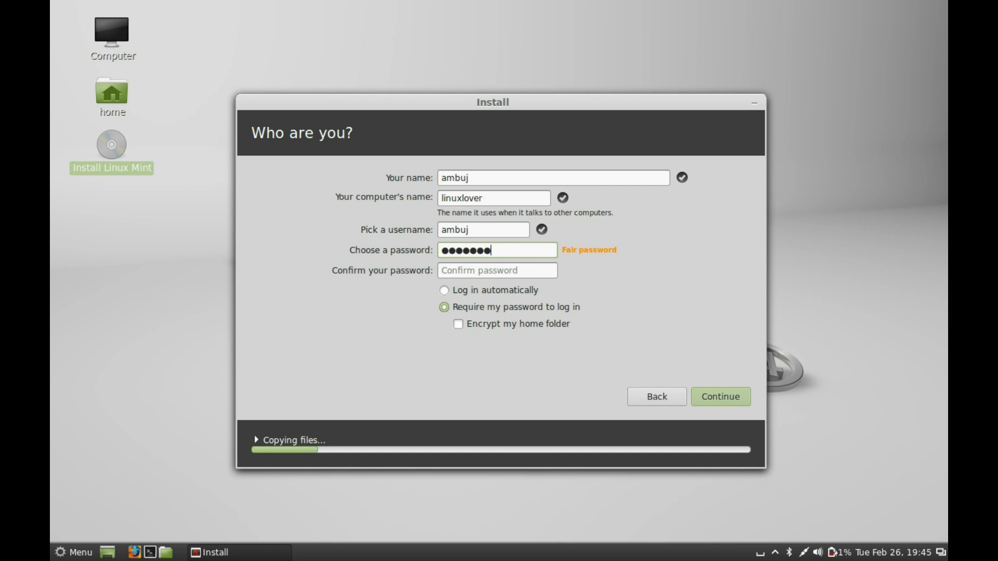
left_click(497, 270)
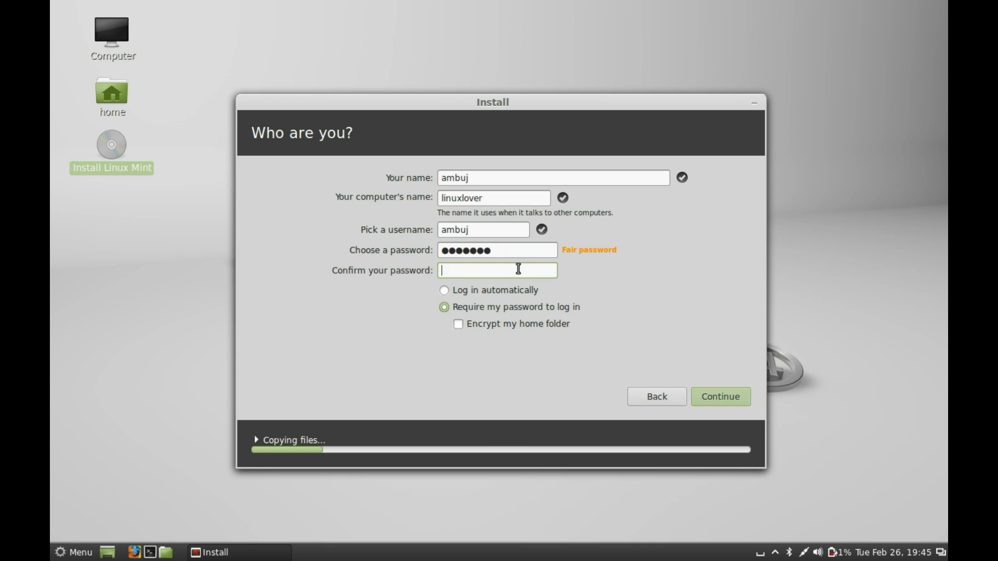
type("••")
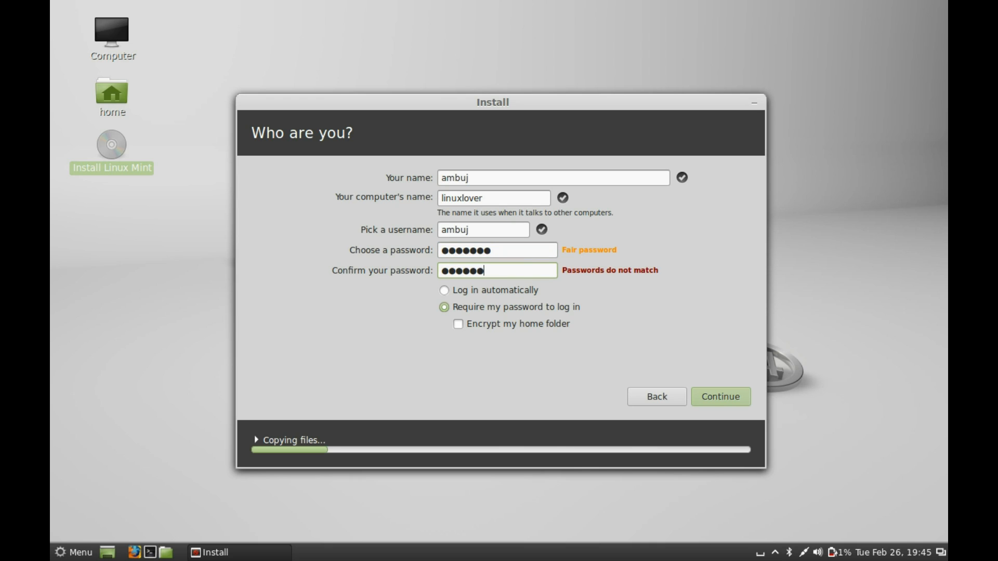
type("r")
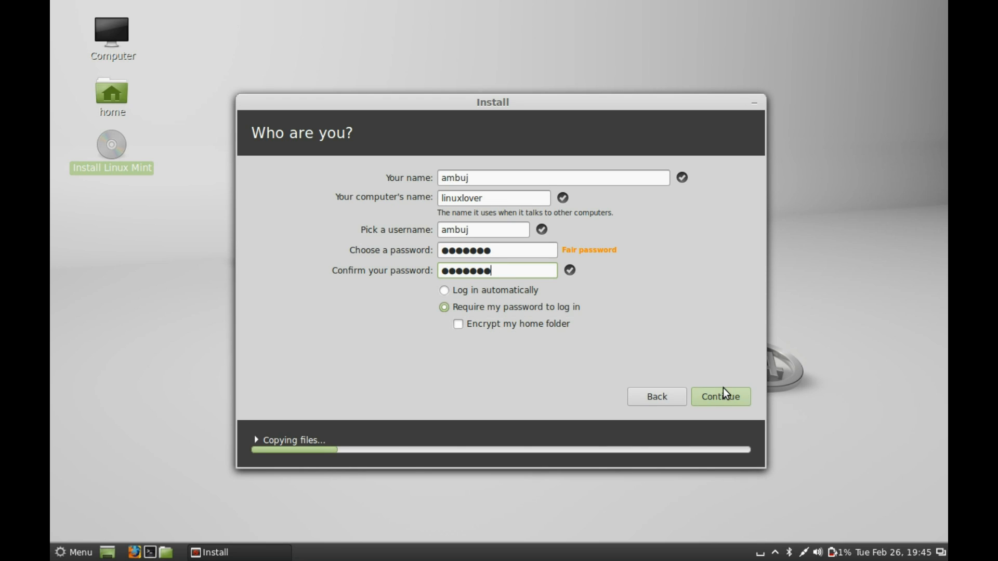
mouse_move(725, 401)
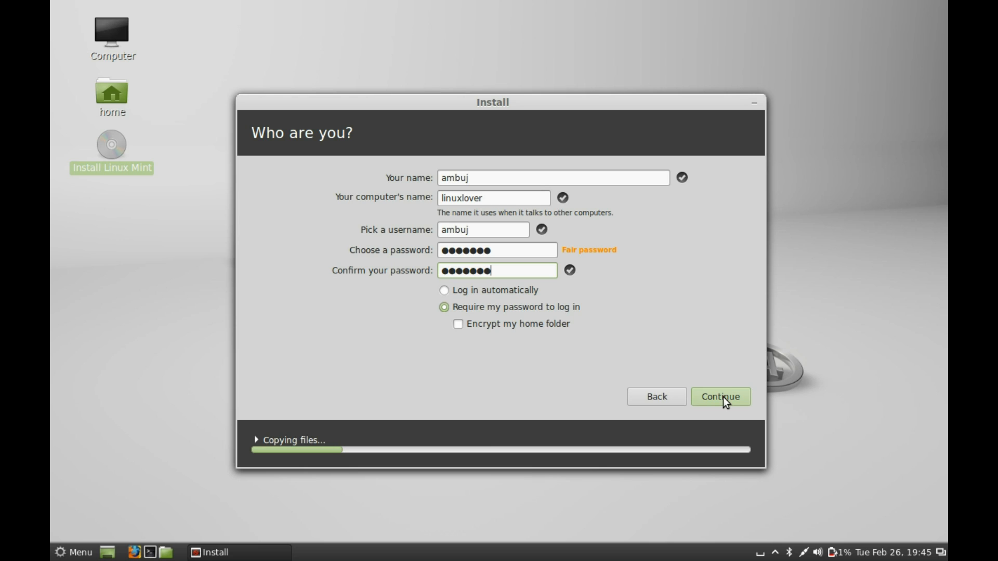
left_click(719, 397)
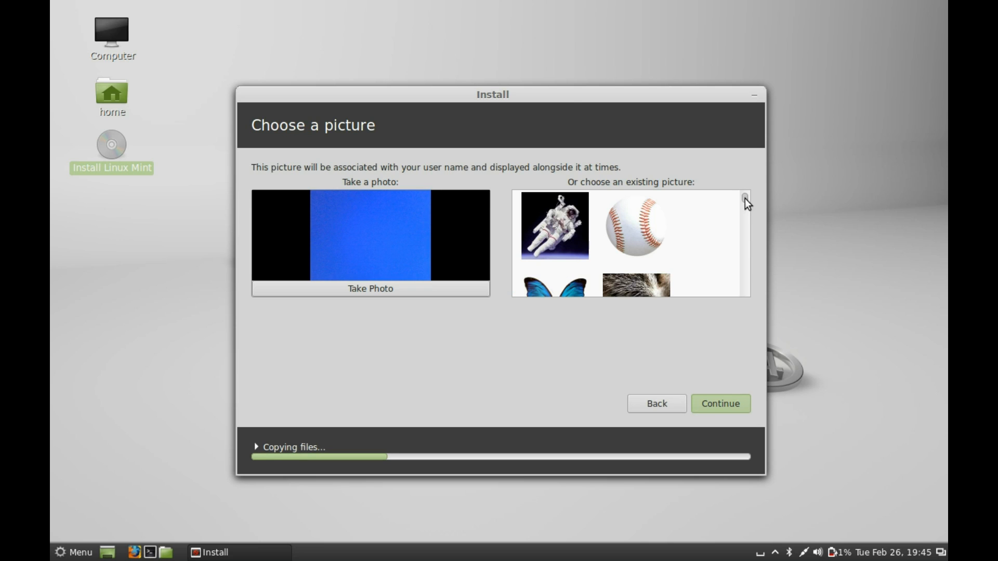
Choose the astronaut image as the account picture and continue.
left_click(554, 225)
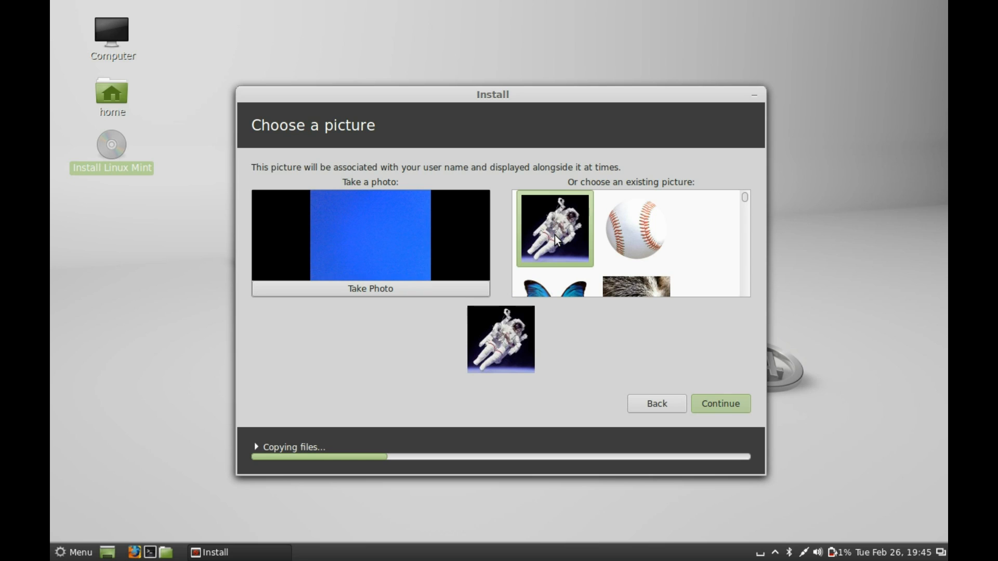
mouse_move(693, 392)
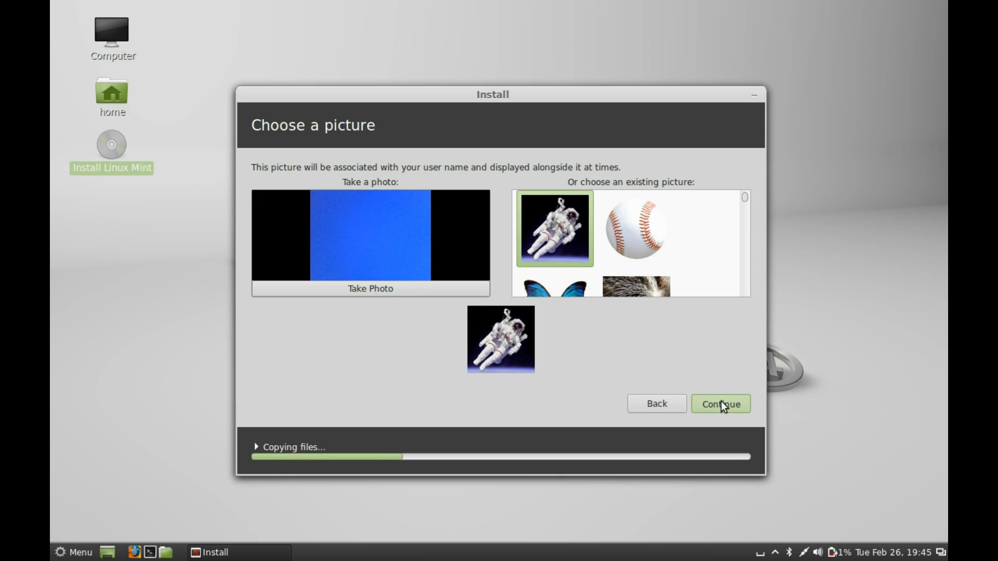
left_click(719, 403)
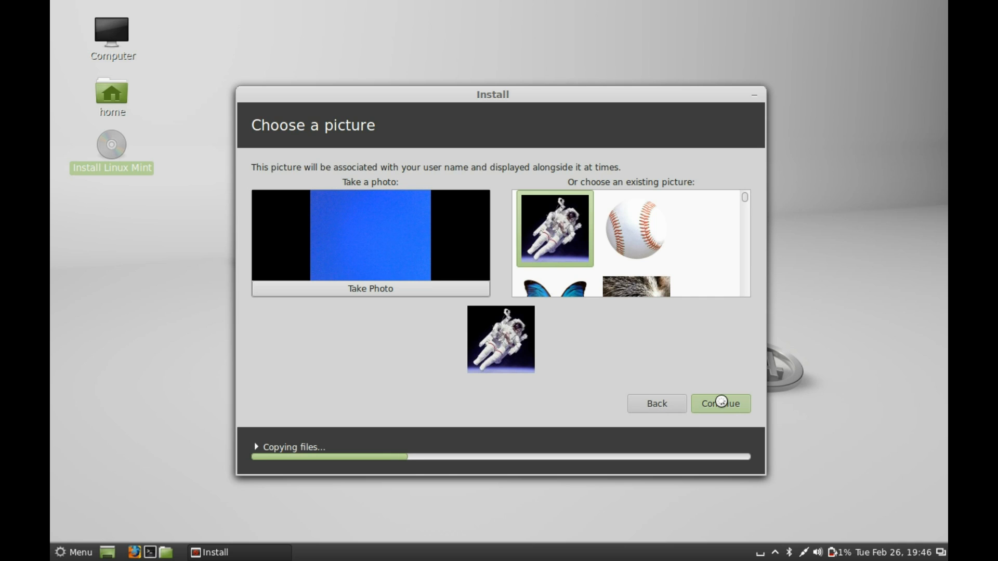
left_click(719, 404)
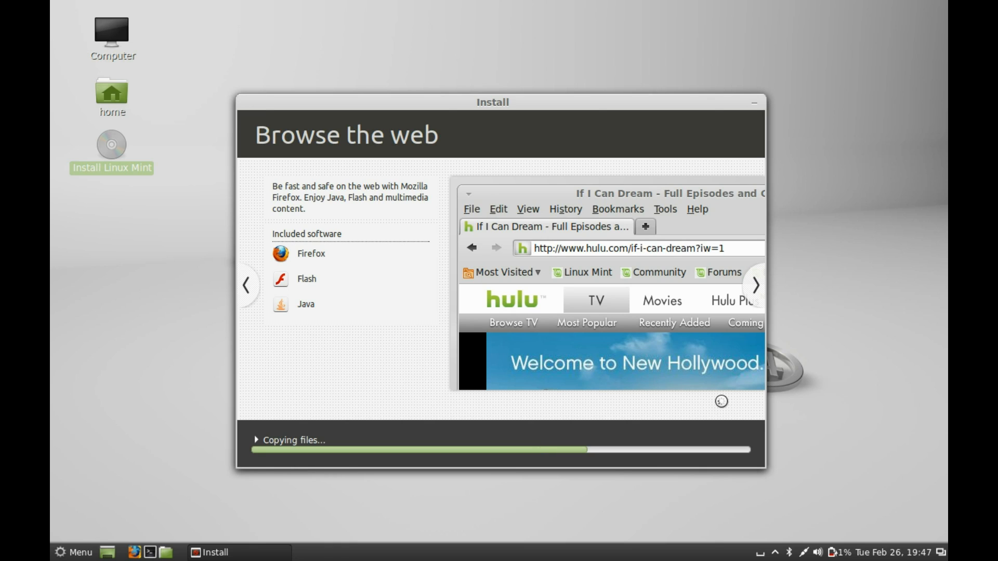
Advance through the feature slideshow while files copy until Installation Complete appears.
left_click(755, 286)
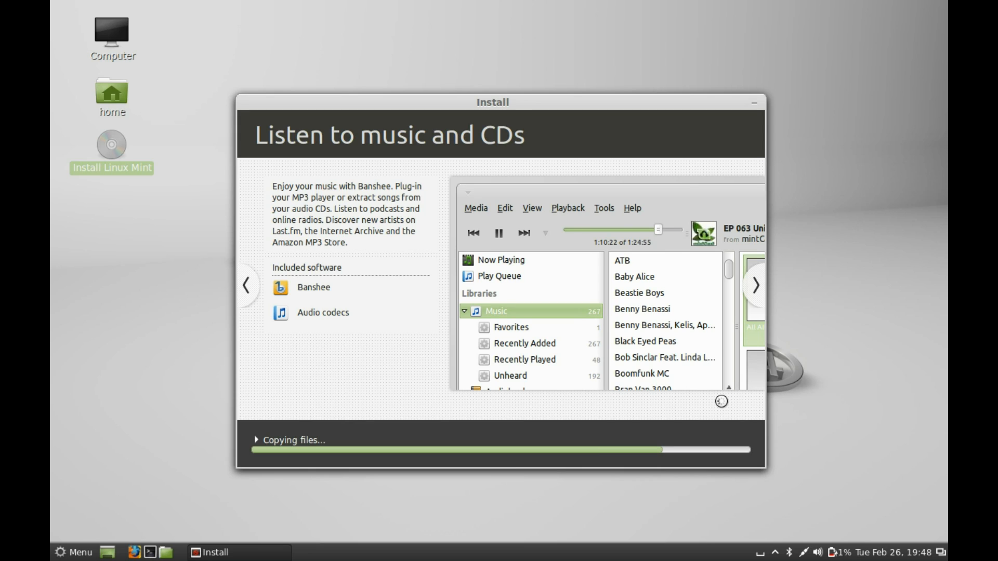
left_click(755, 285)
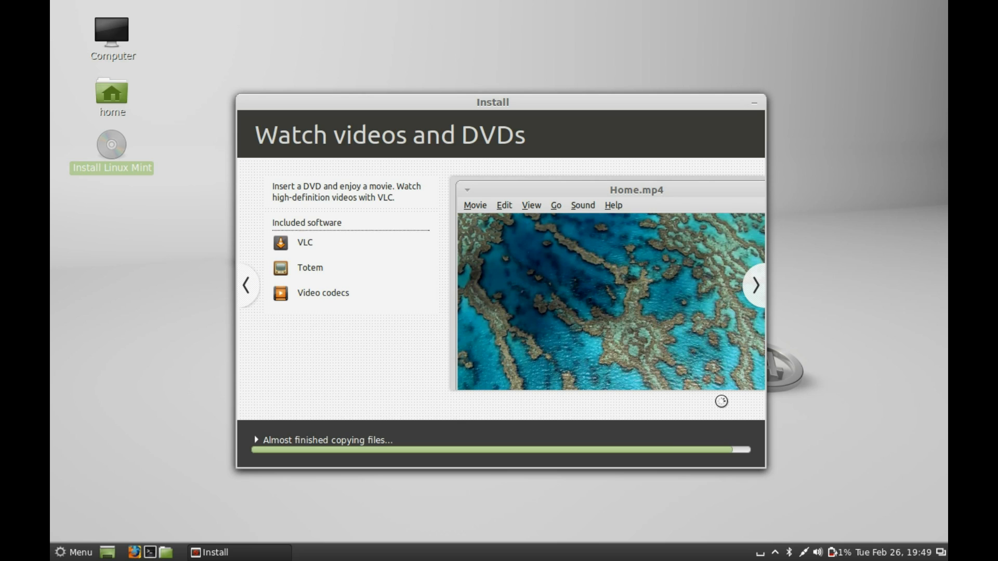
left_click(755, 285)
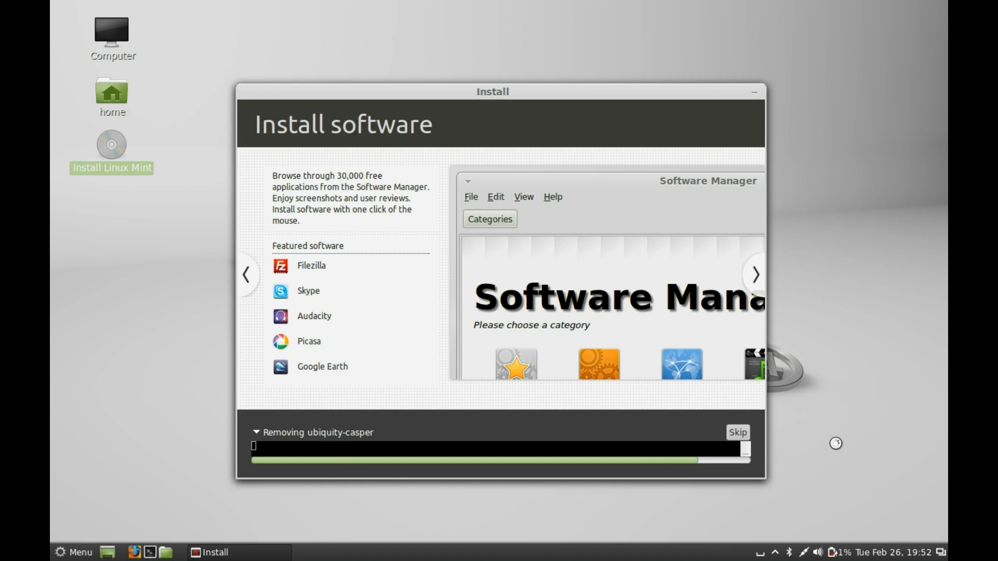
left_click(755, 274)
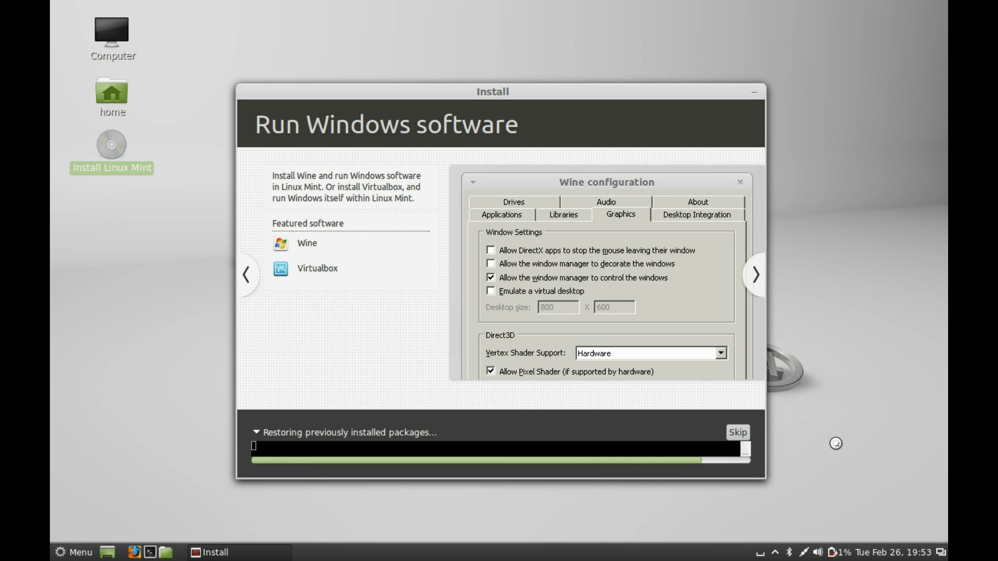
left_click(755, 274)
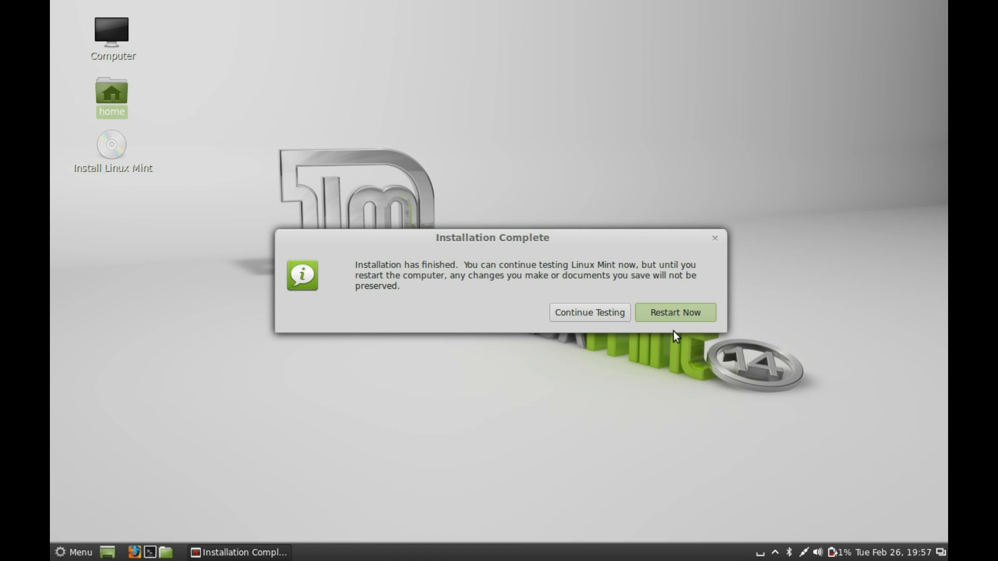
mouse_move(786, 356)
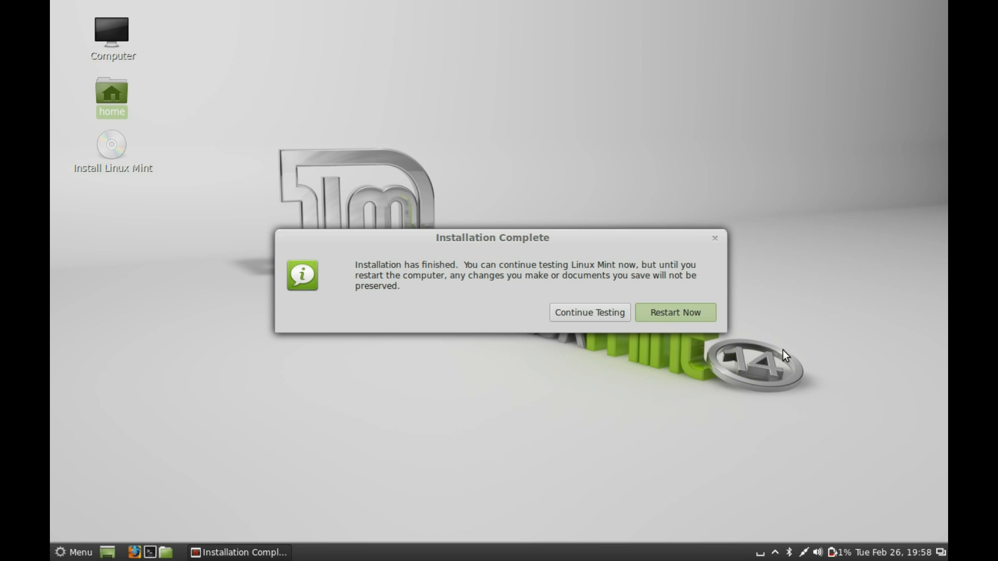
mouse_move(488, 260)
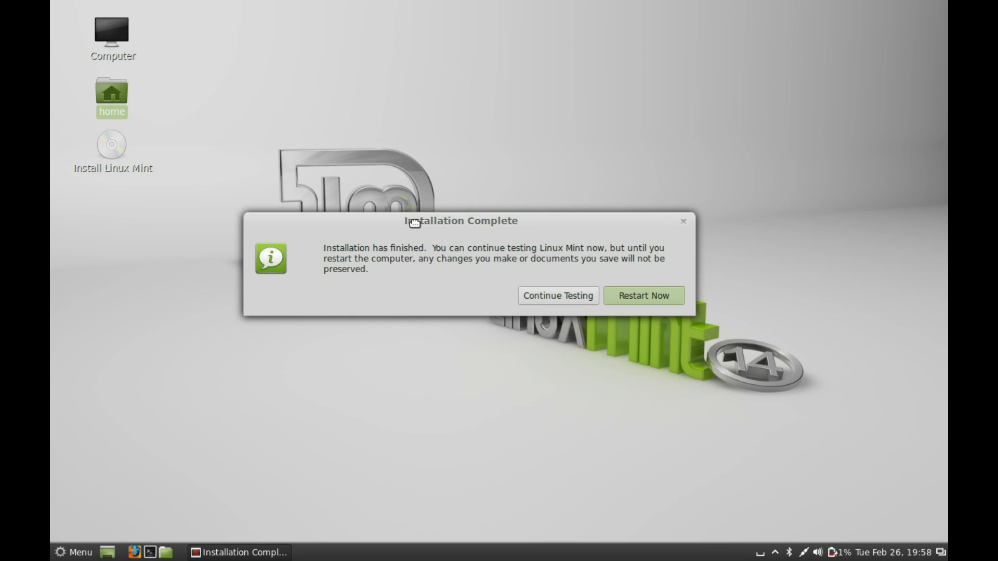
mouse_move(642, 296)
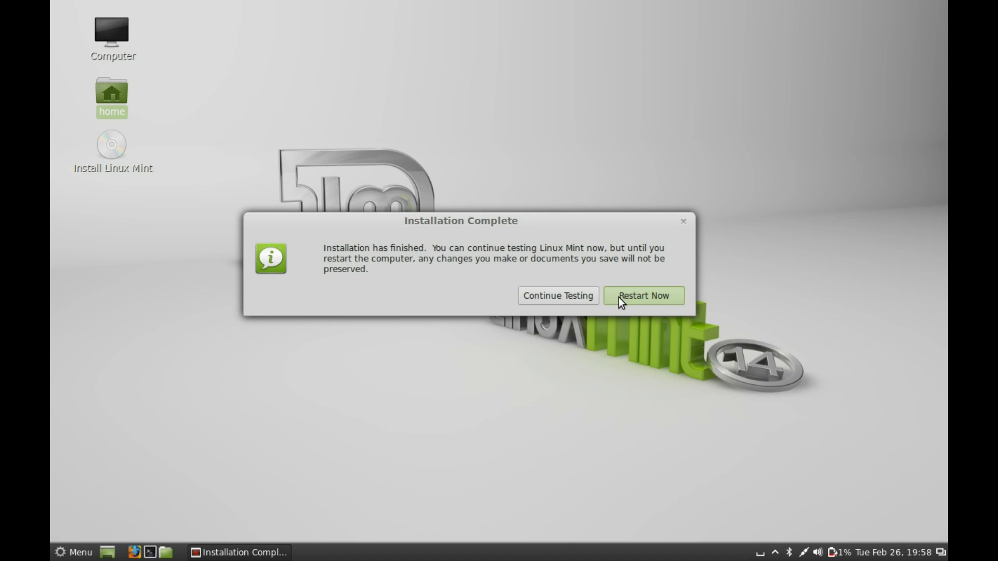